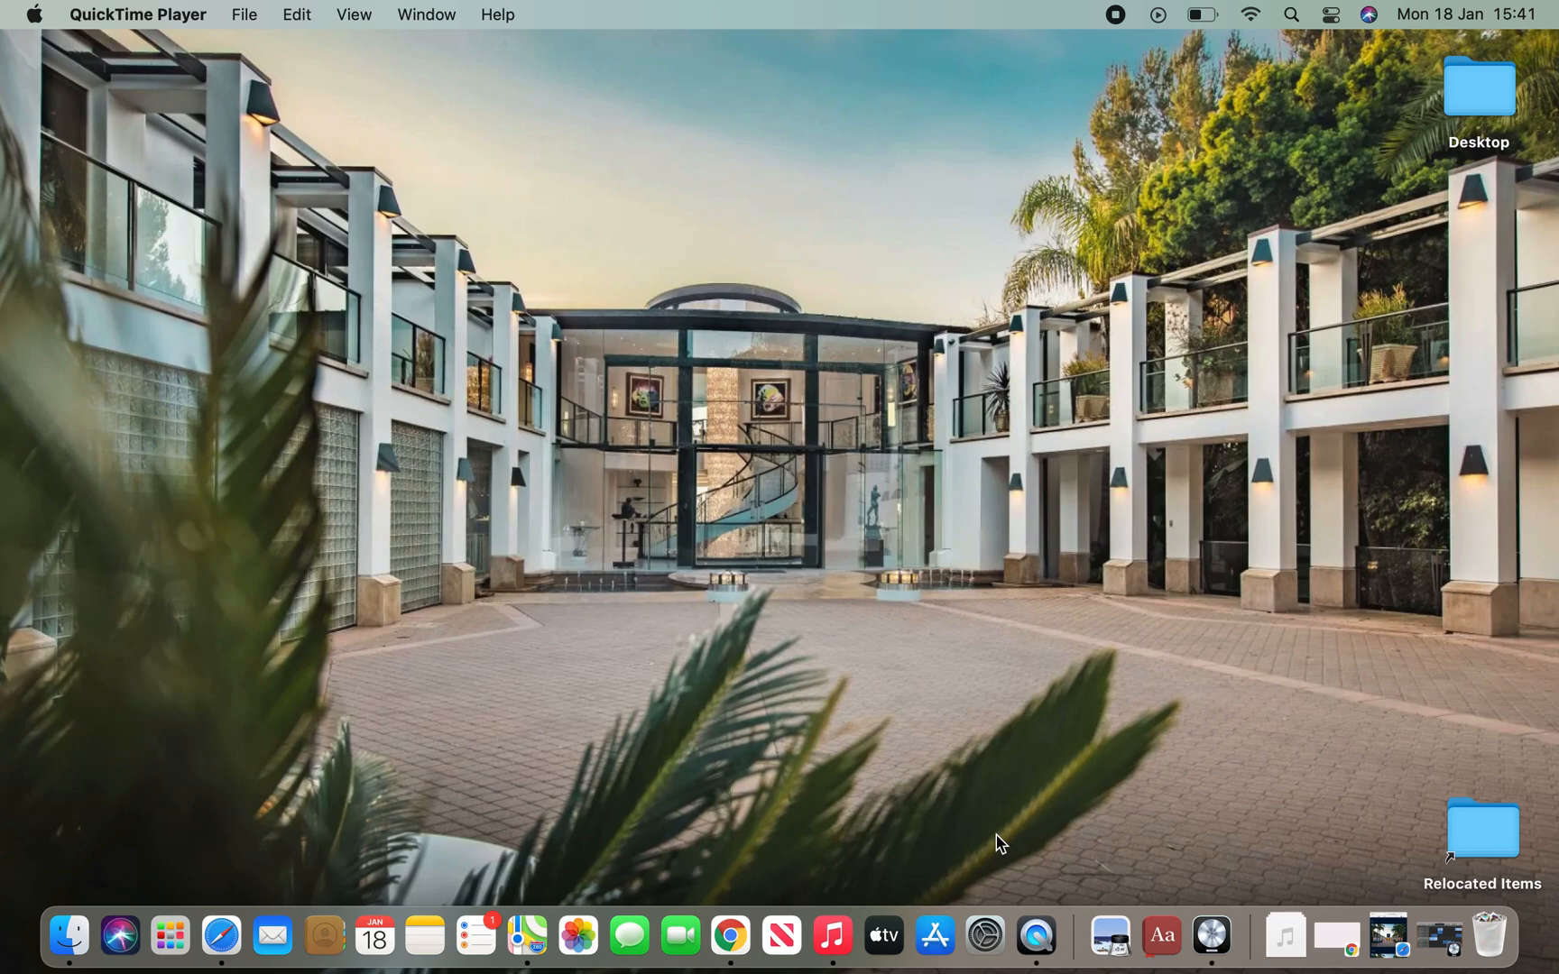
pyautogui.moveTo(1436, 928)
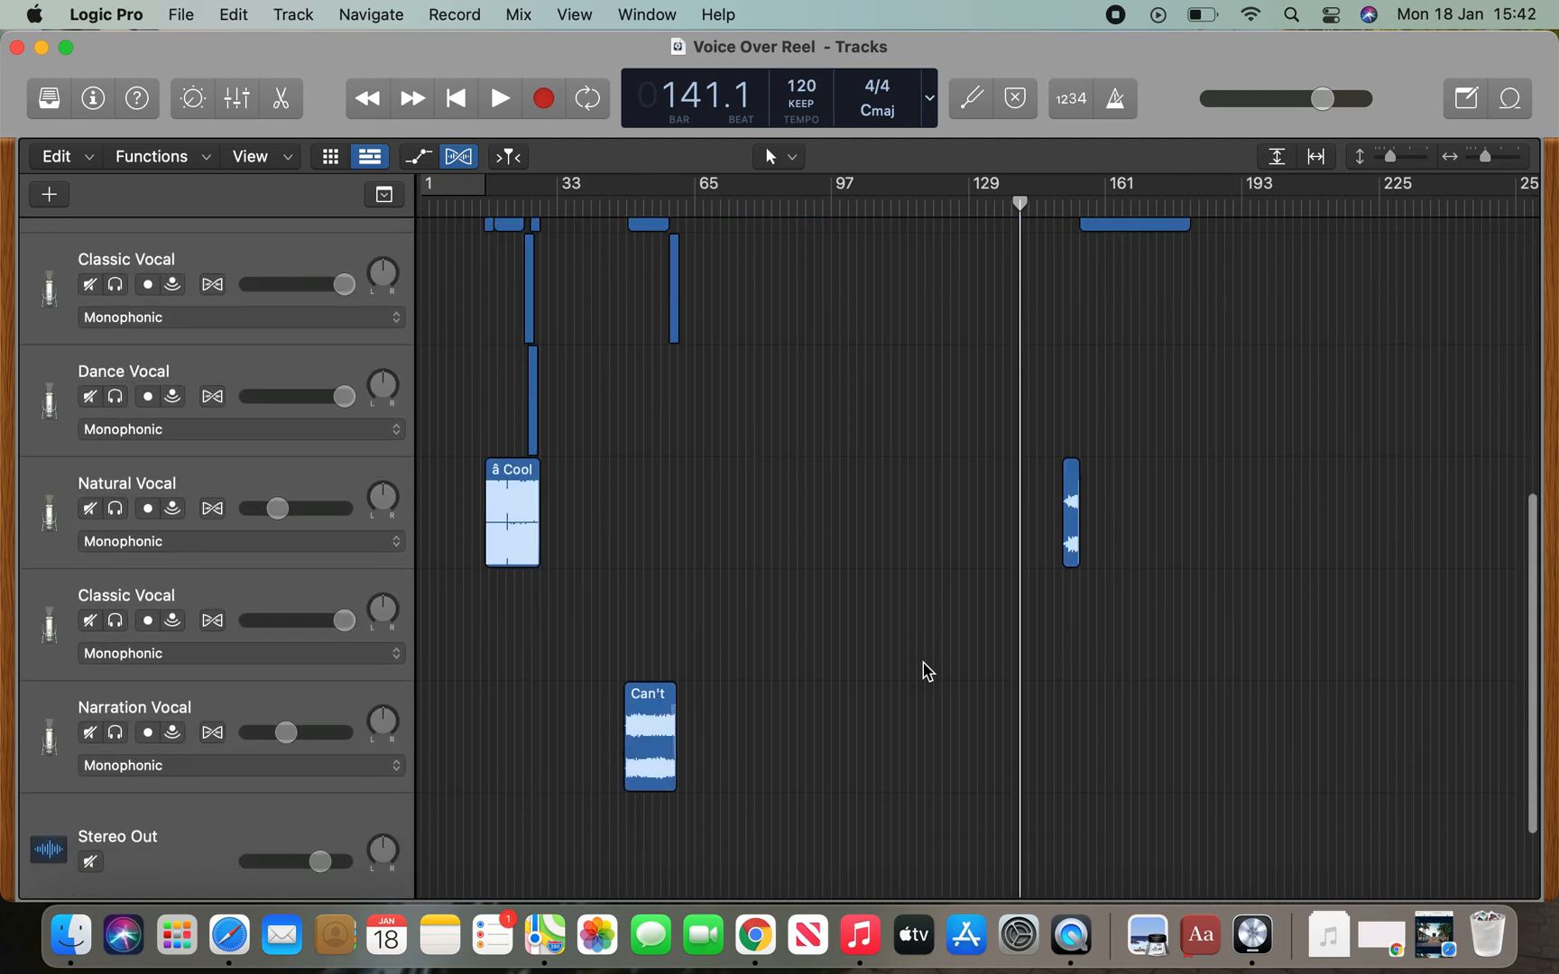
pyautogui.scroll(-3)
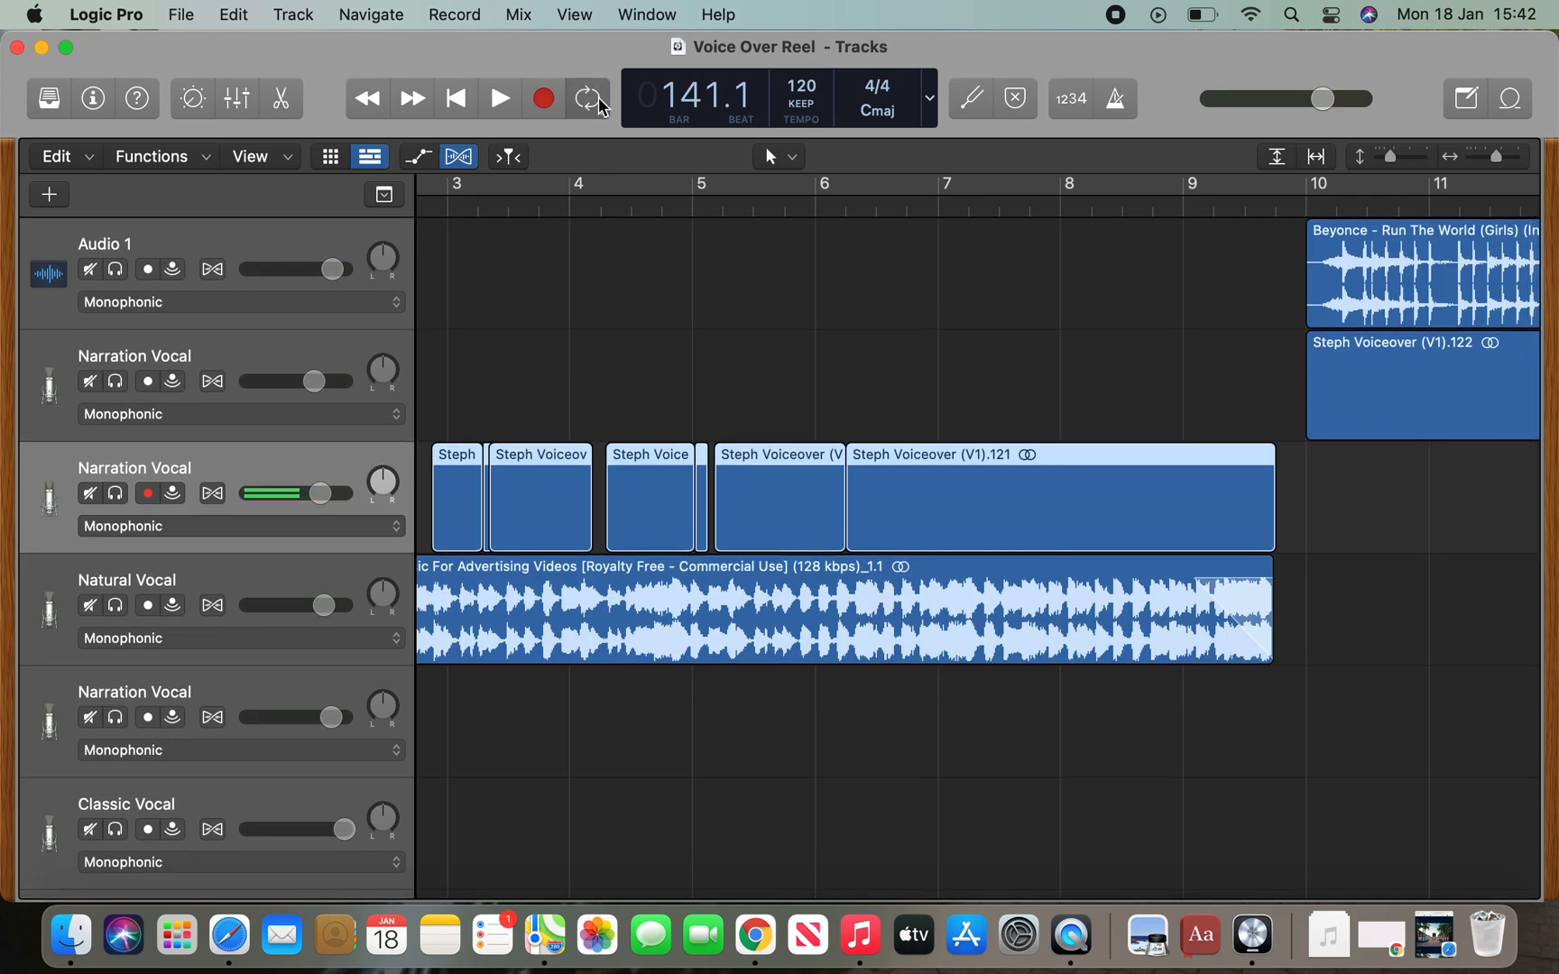
# Switch on Cycle to mark the range to be bounced.
pyautogui.click(586, 99)
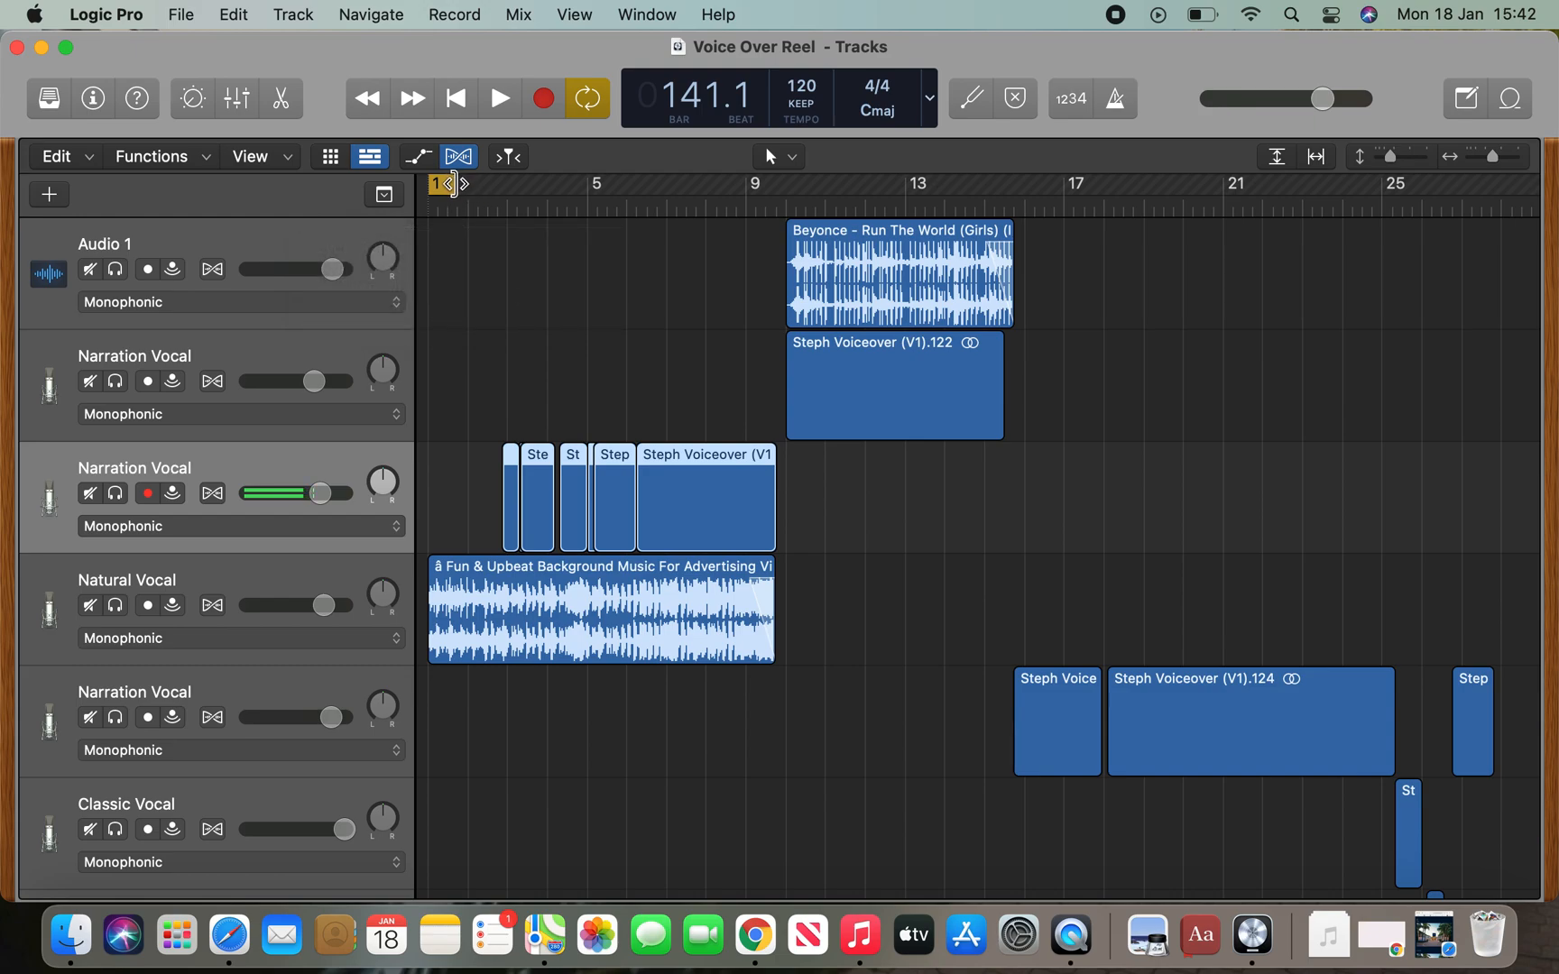
pyautogui.moveTo(455, 189)
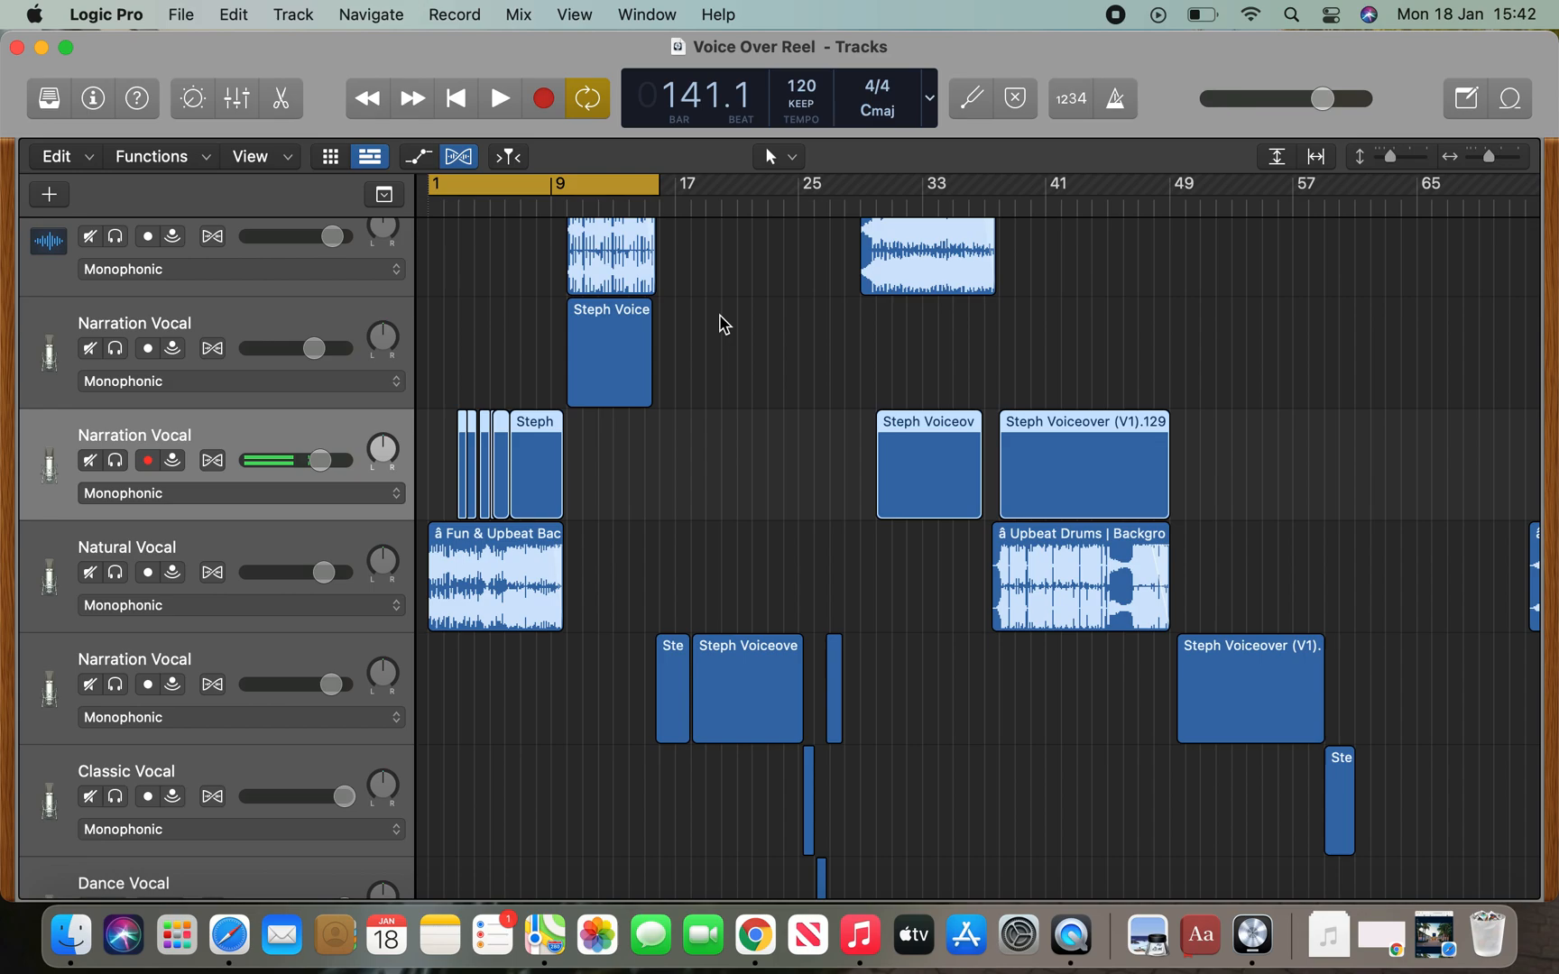
pyautogui.moveTo(733, 404)
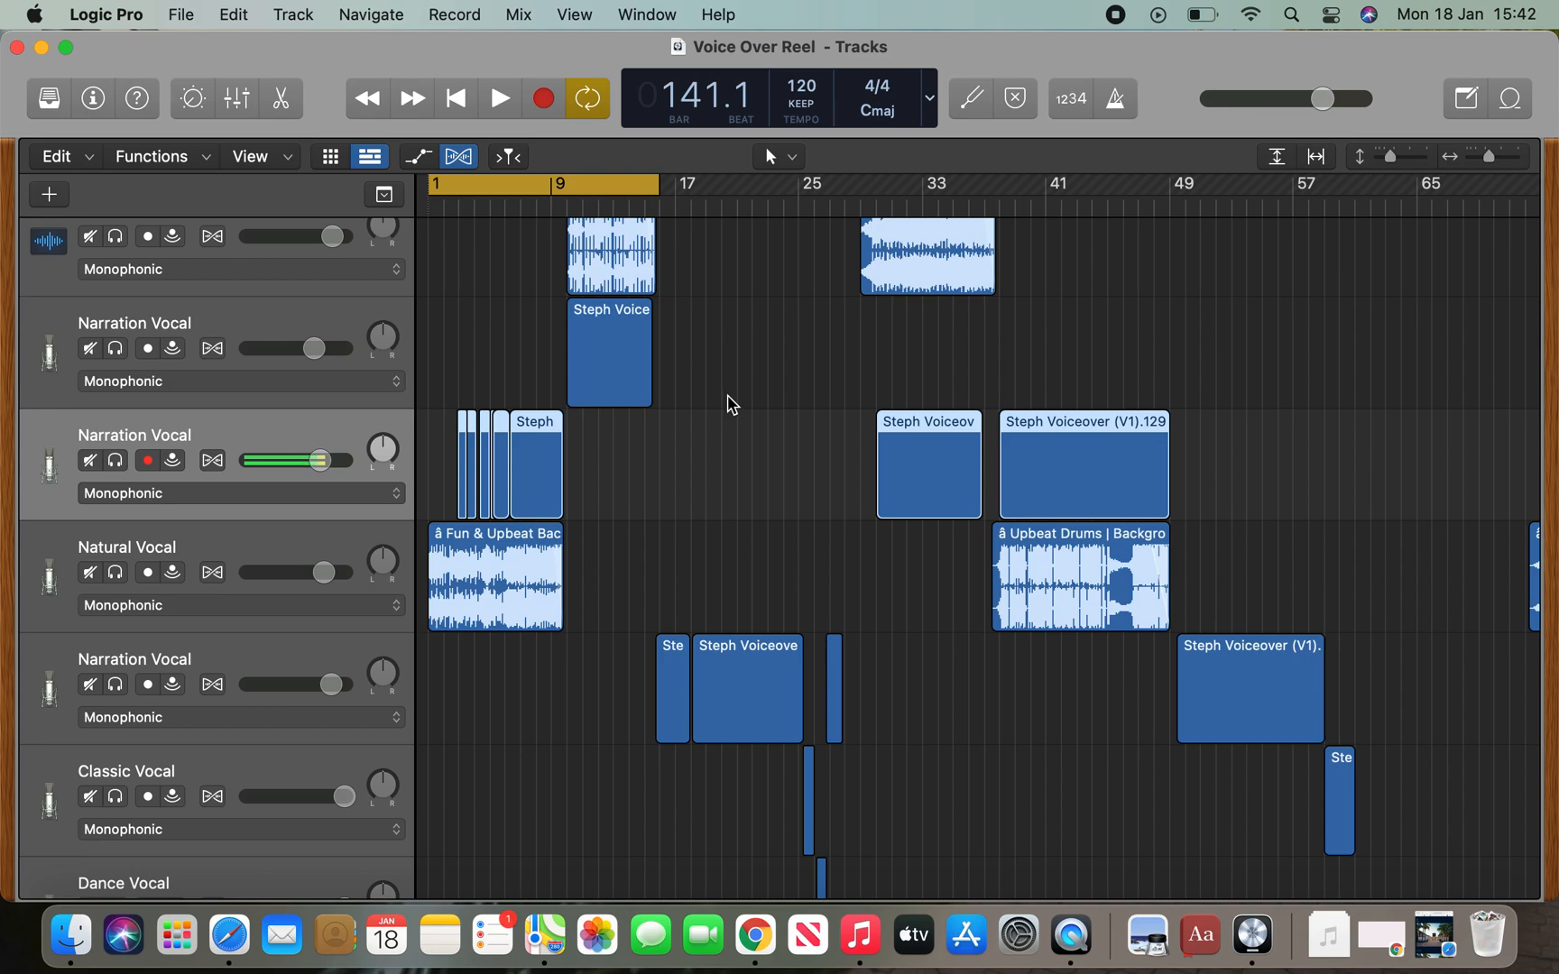
pyautogui.moveTo(704, 499)
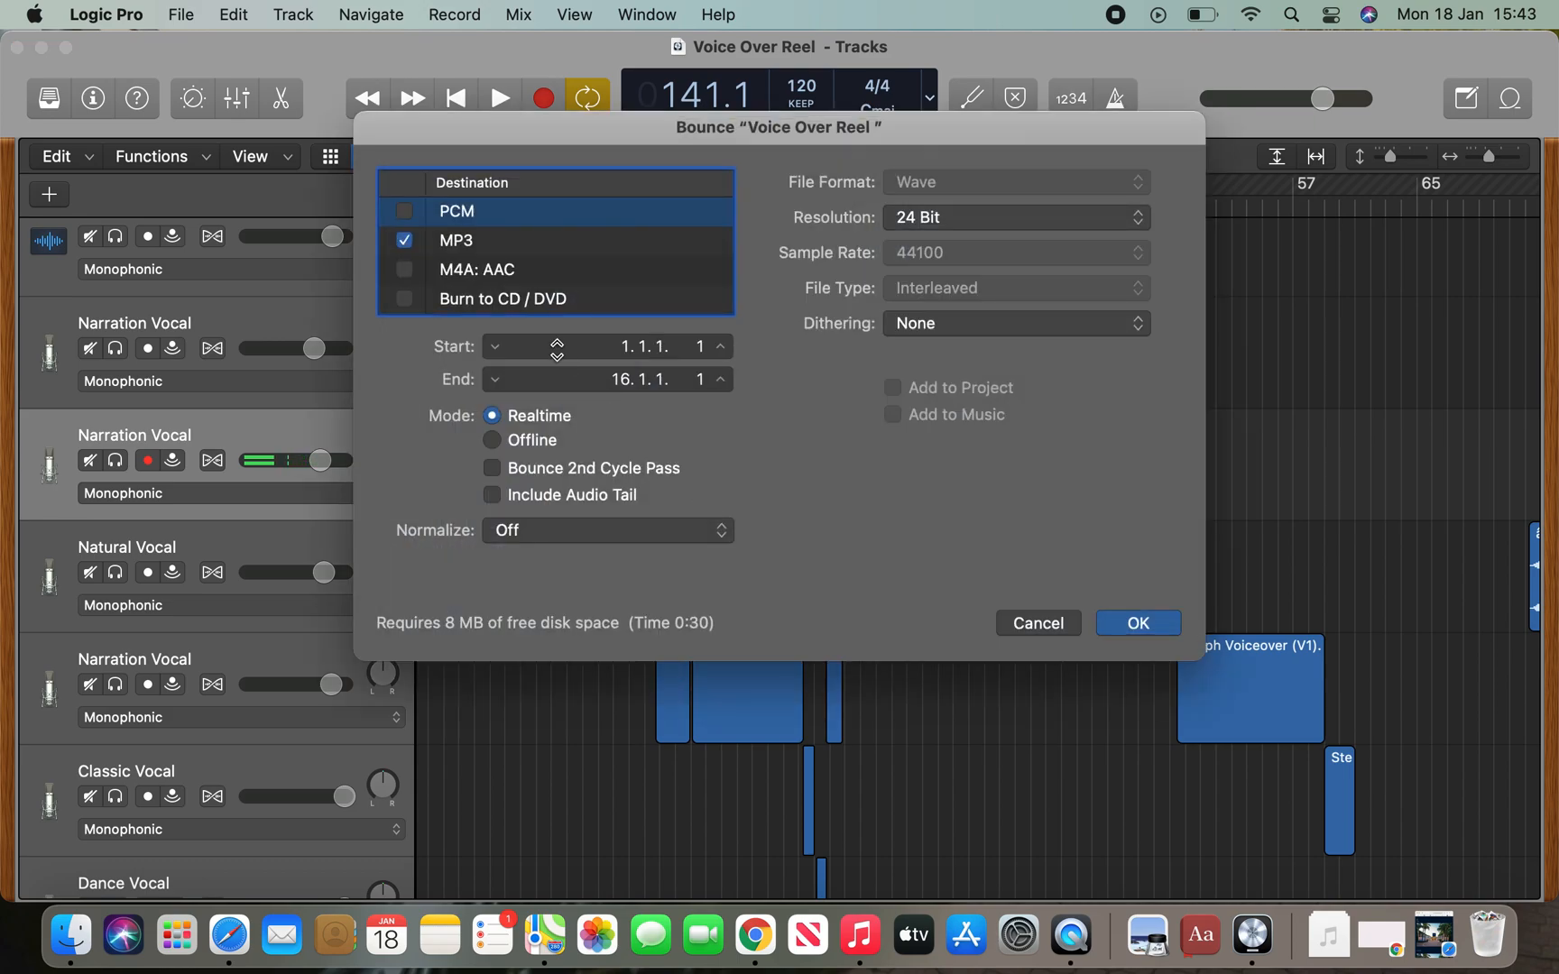
# Choose PCM output as Wave, 24 Bit, 44100, keeping the file type Interleaved.
pyautogui.click(406, 211)
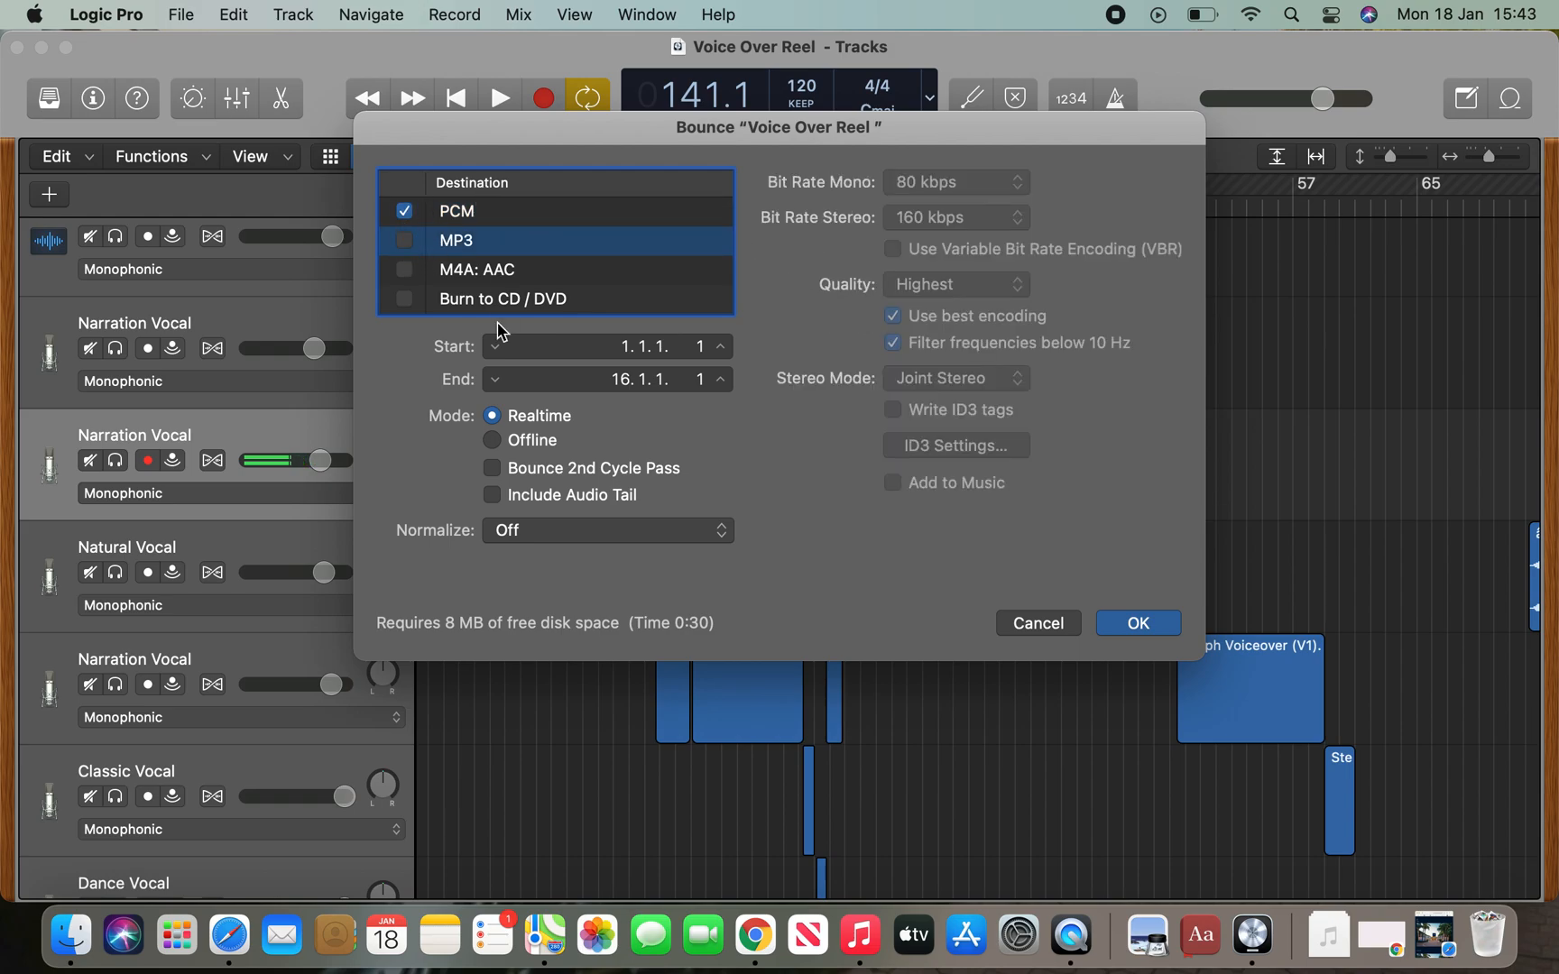
pyautogui.click(455, 211)
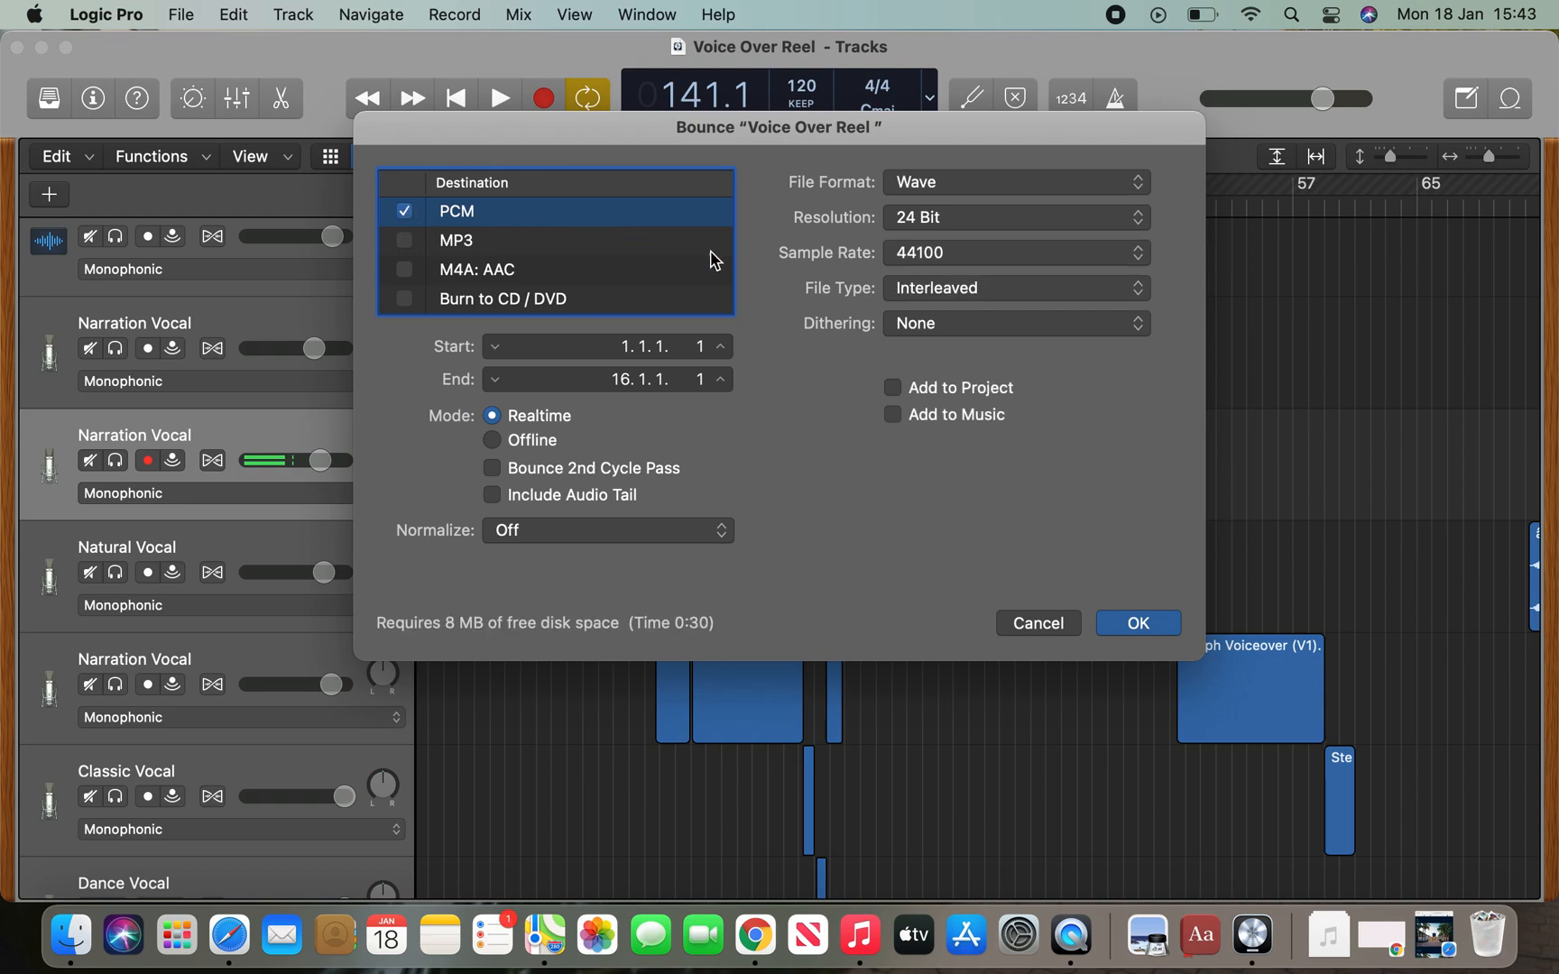
pyautogui.moveTo(1057, 193)
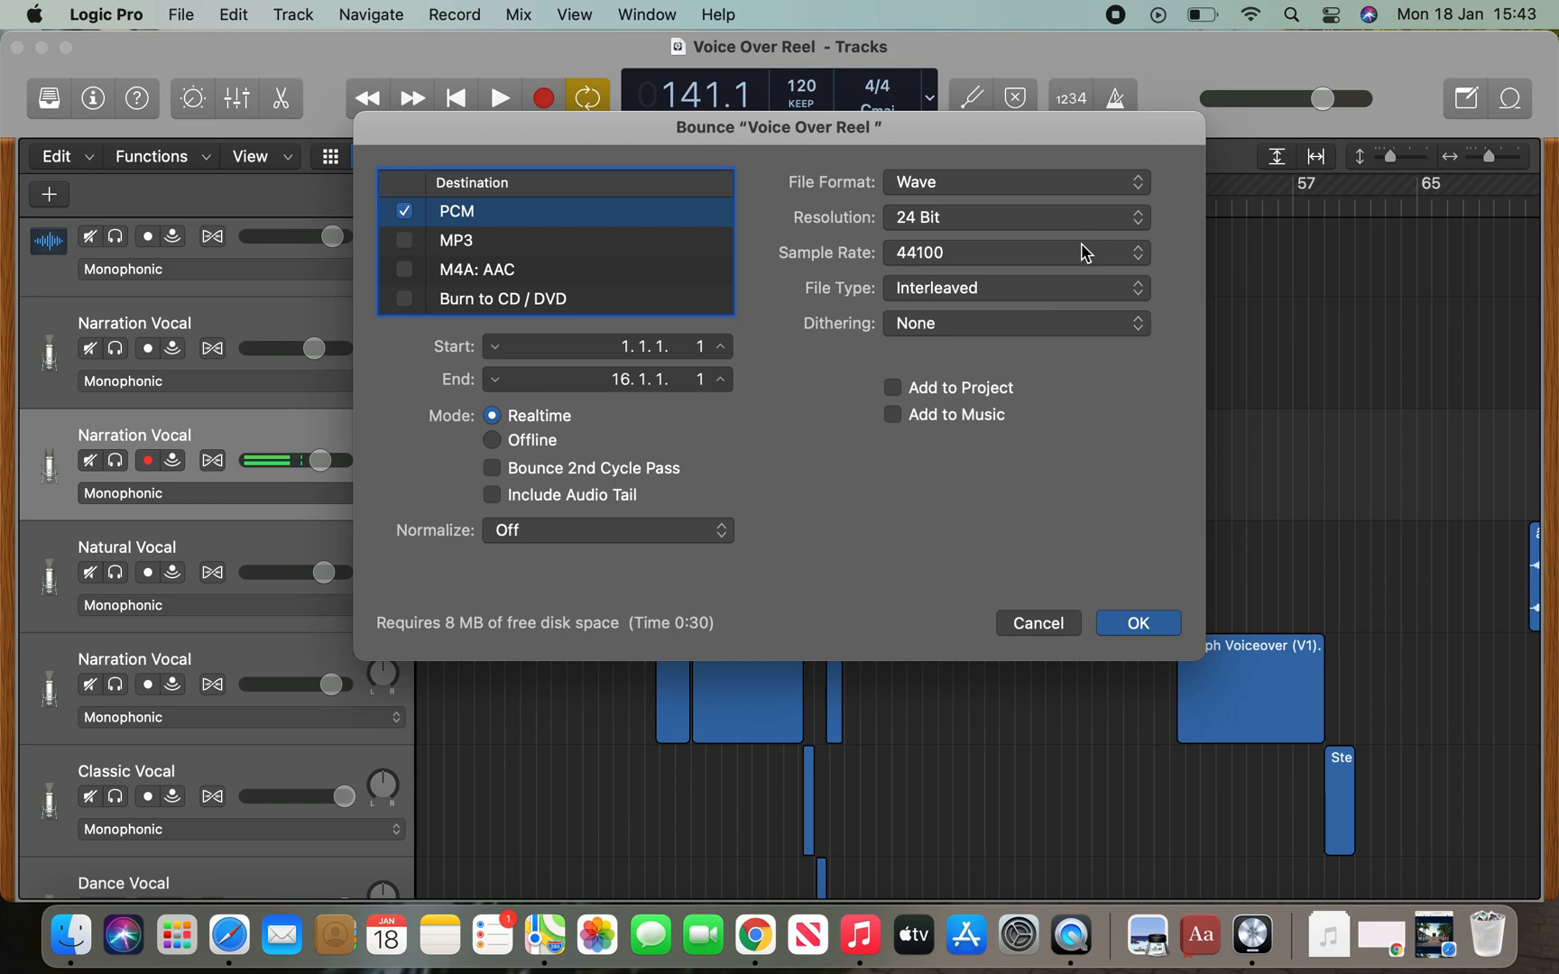
pyautogui.moveTo(1088, 188)
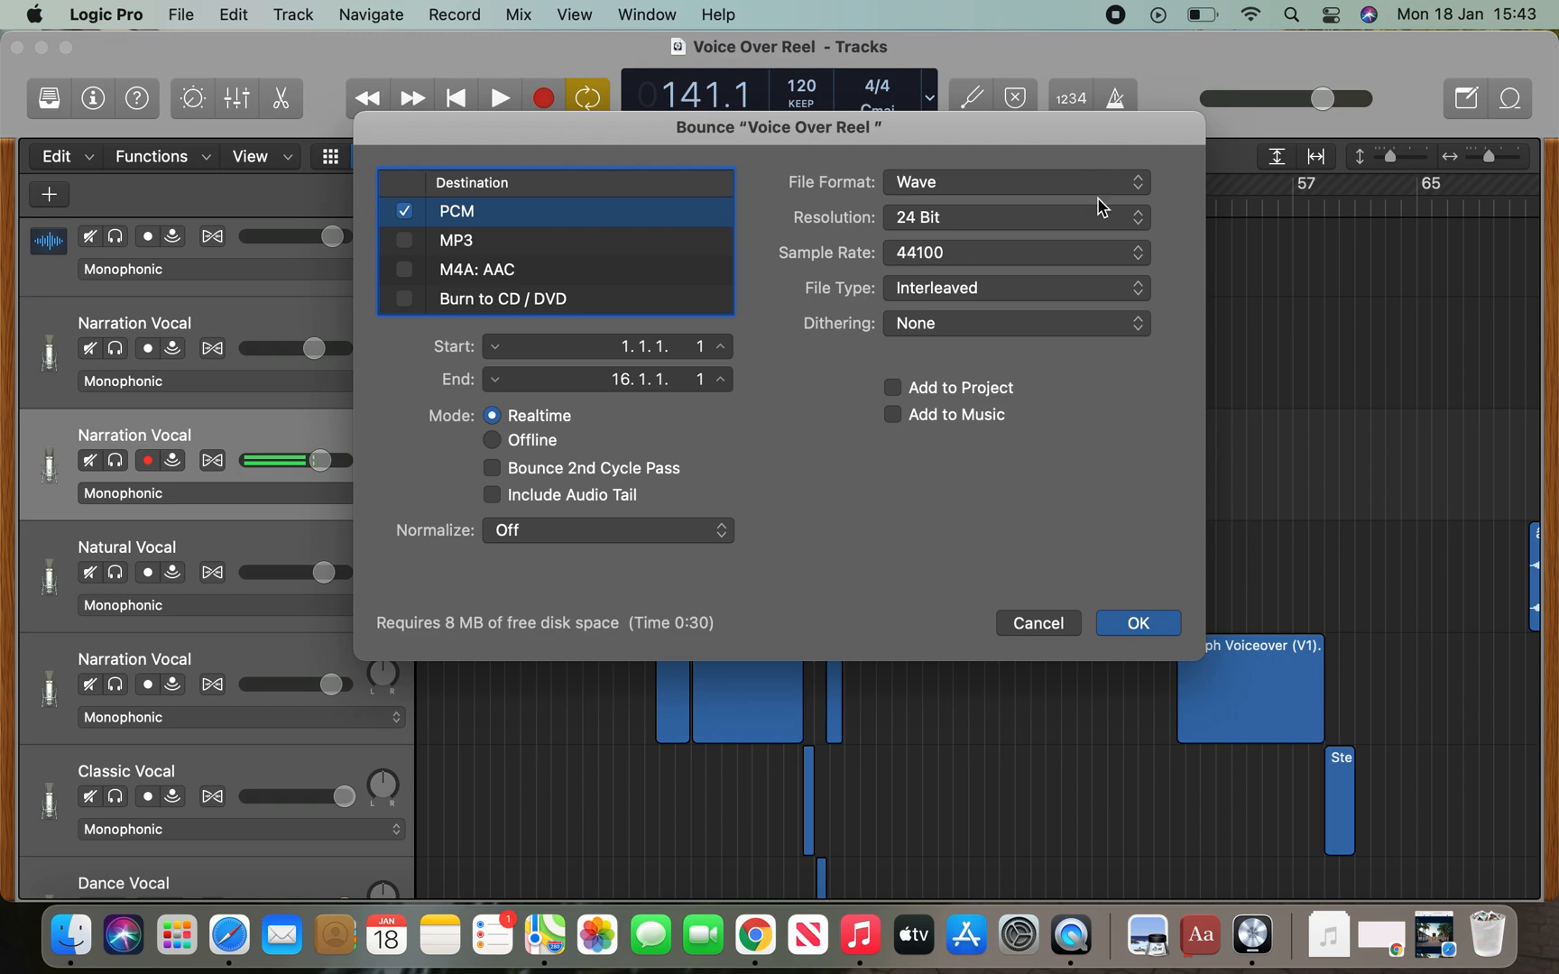
pyautogui.click(1014, 217)
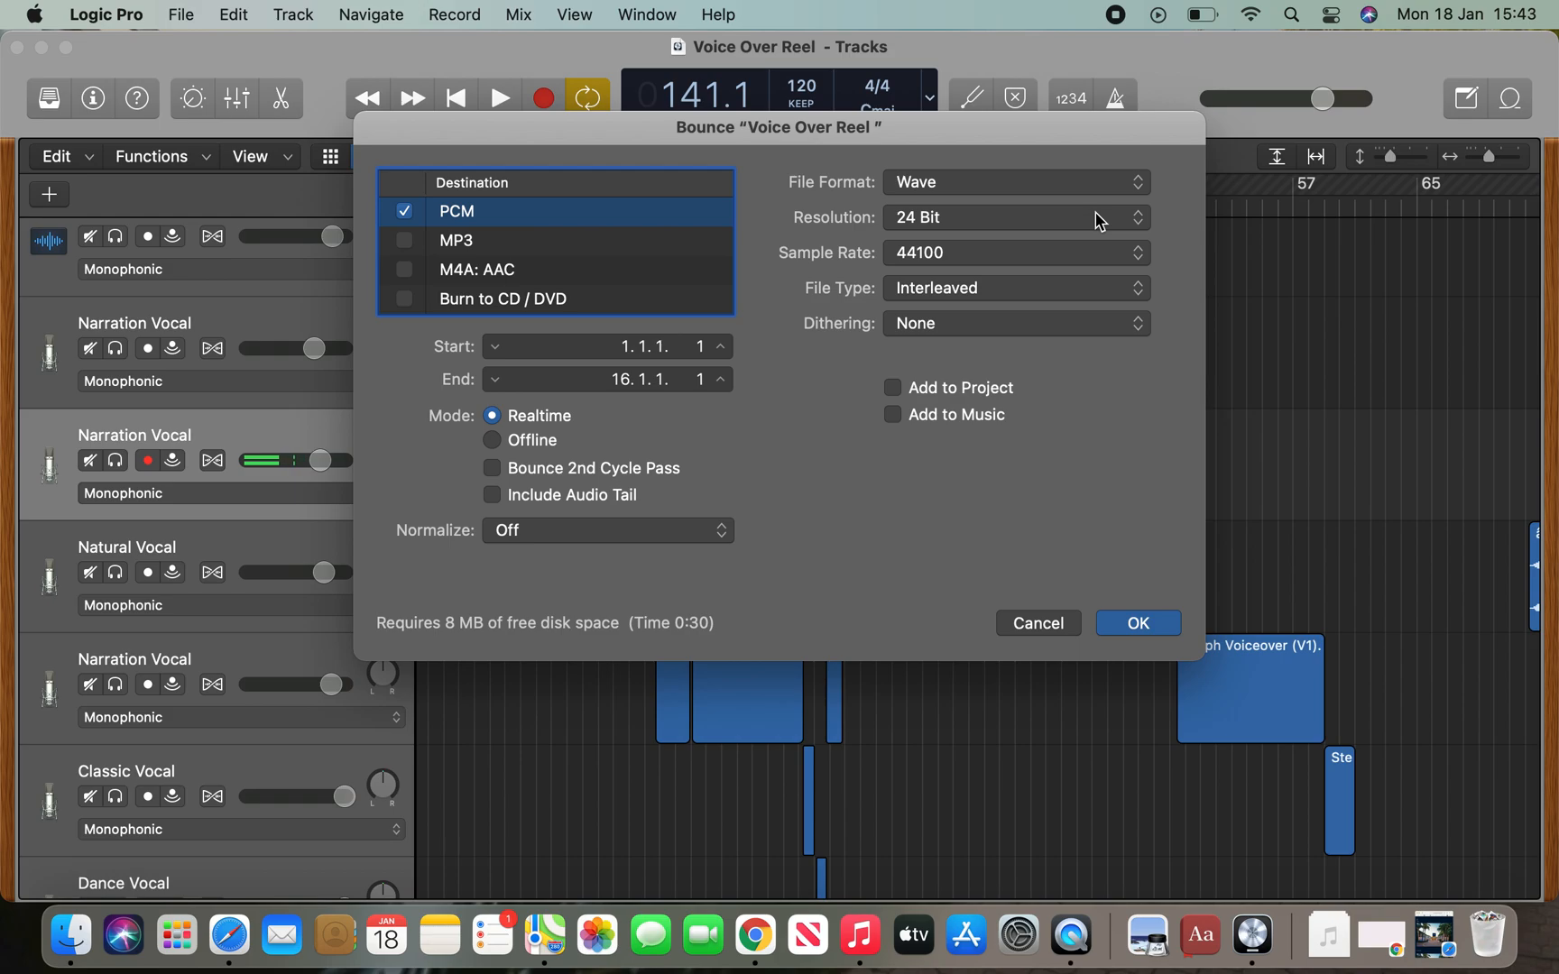
pyautogui.moveTo(1104, 233)
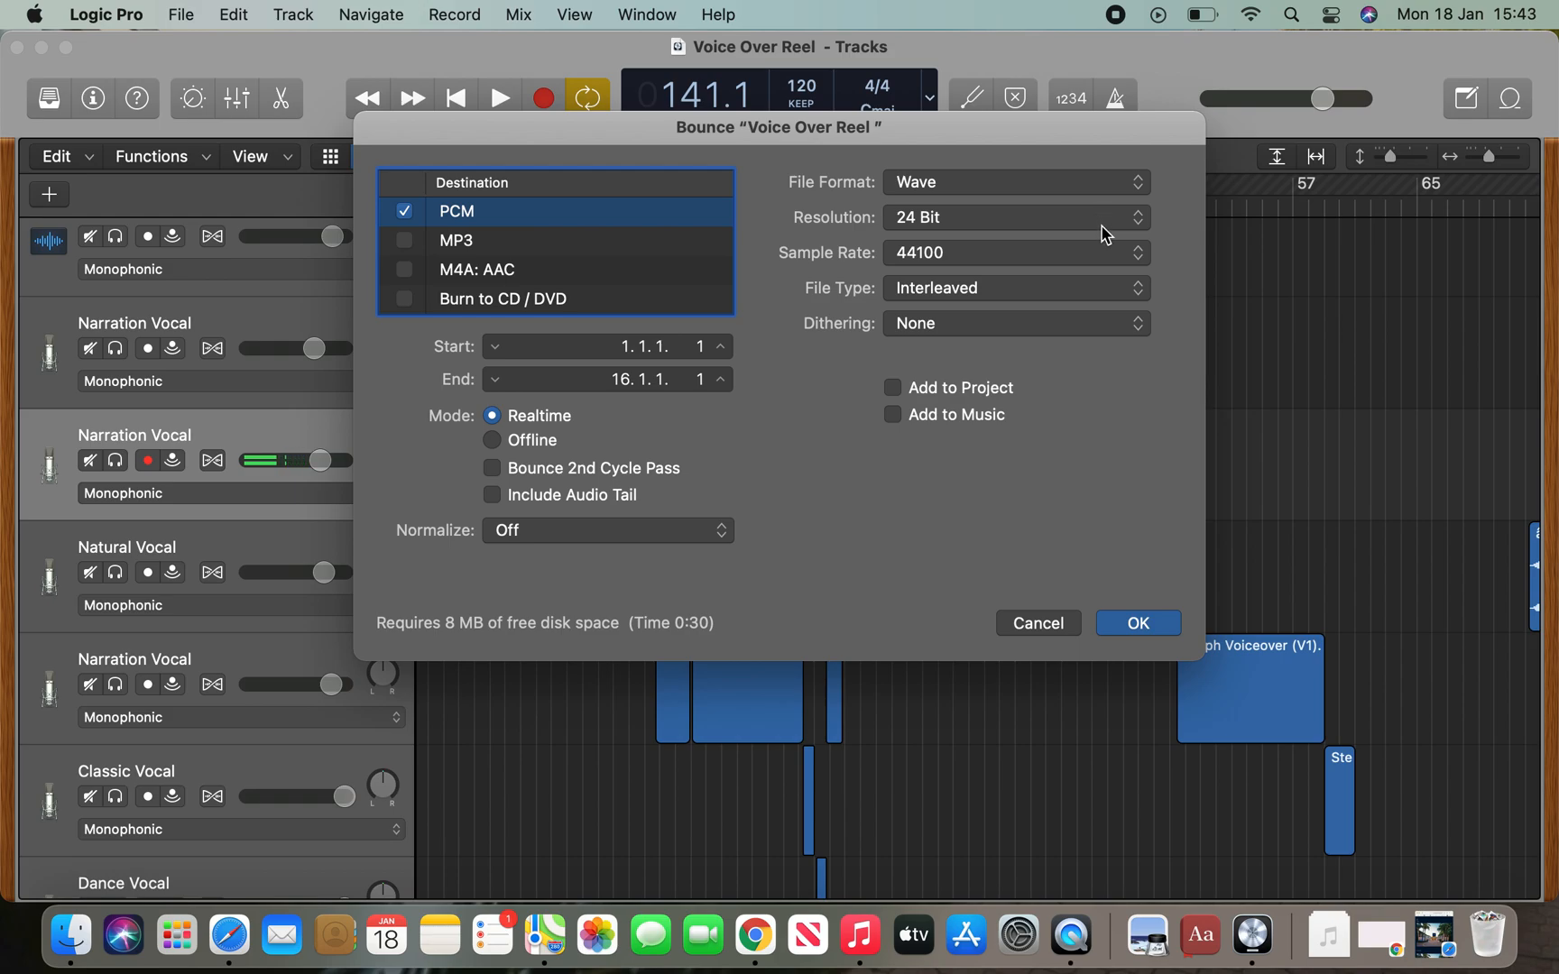
pyautogui.moveTo(1089, 384)
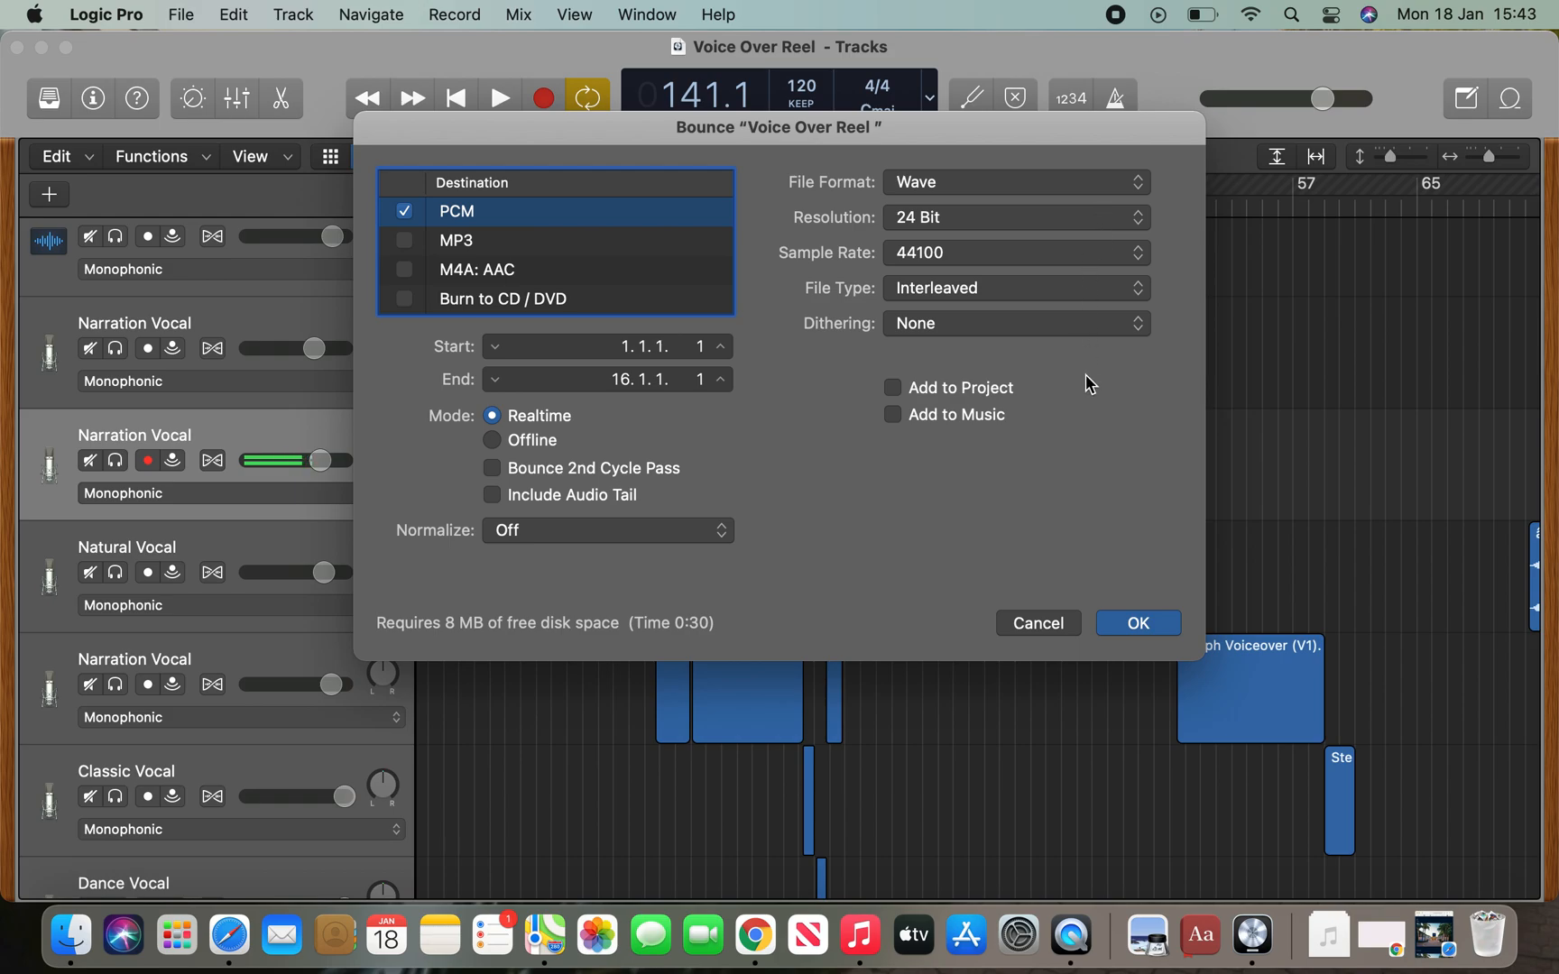
pyautogui.moveTo(1050, 269)
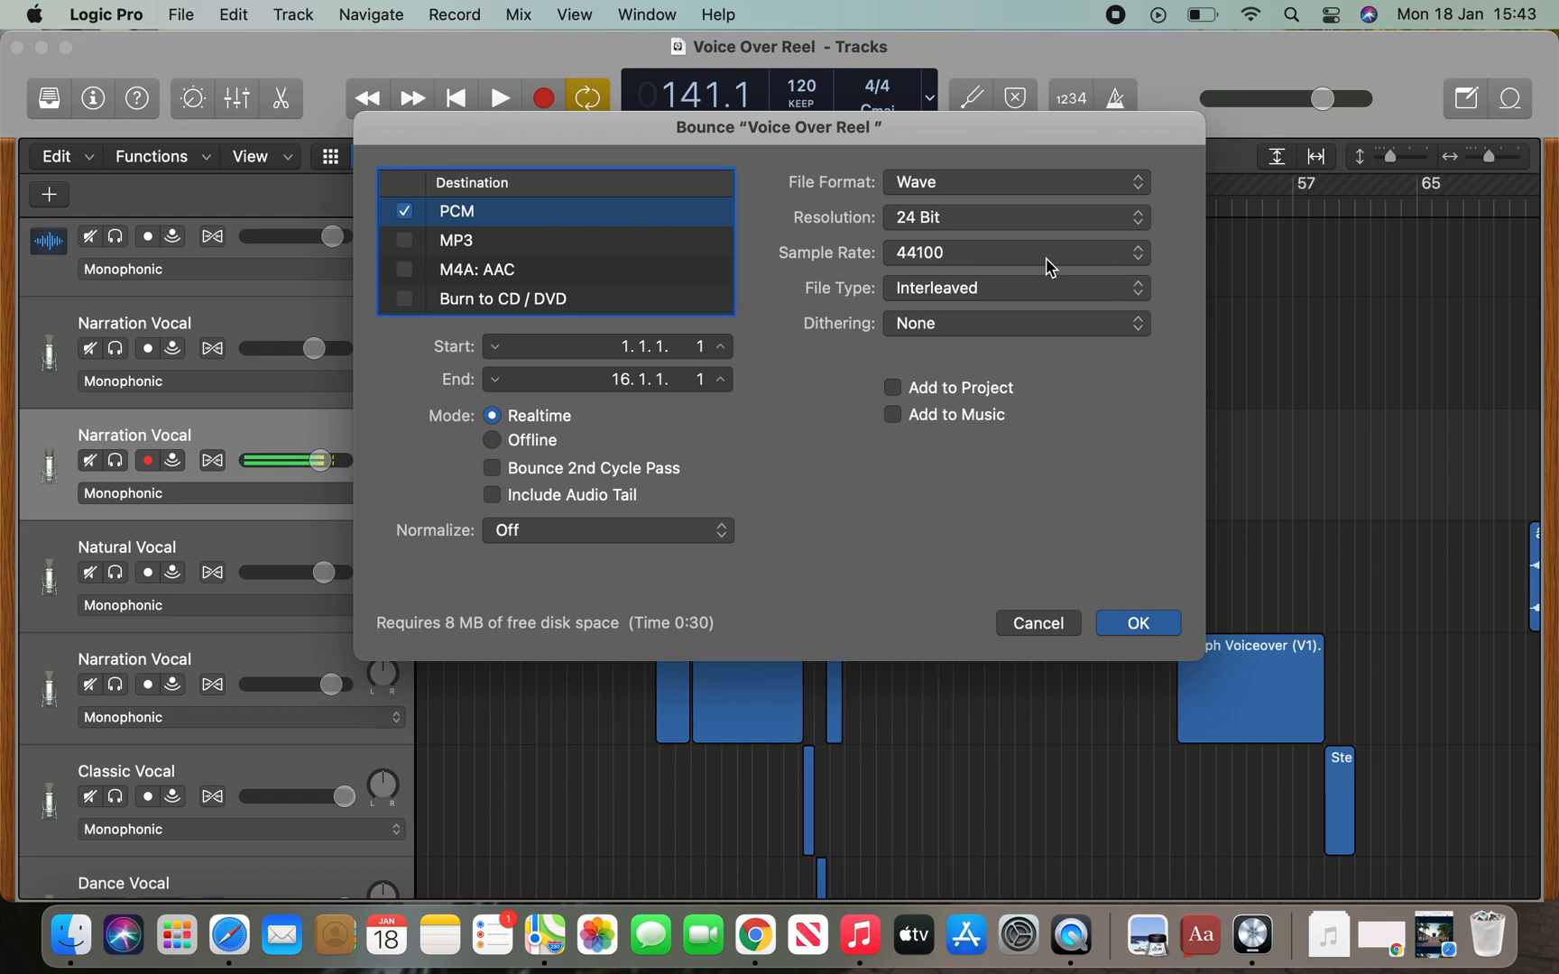
pyautogui.click(1014, 289)
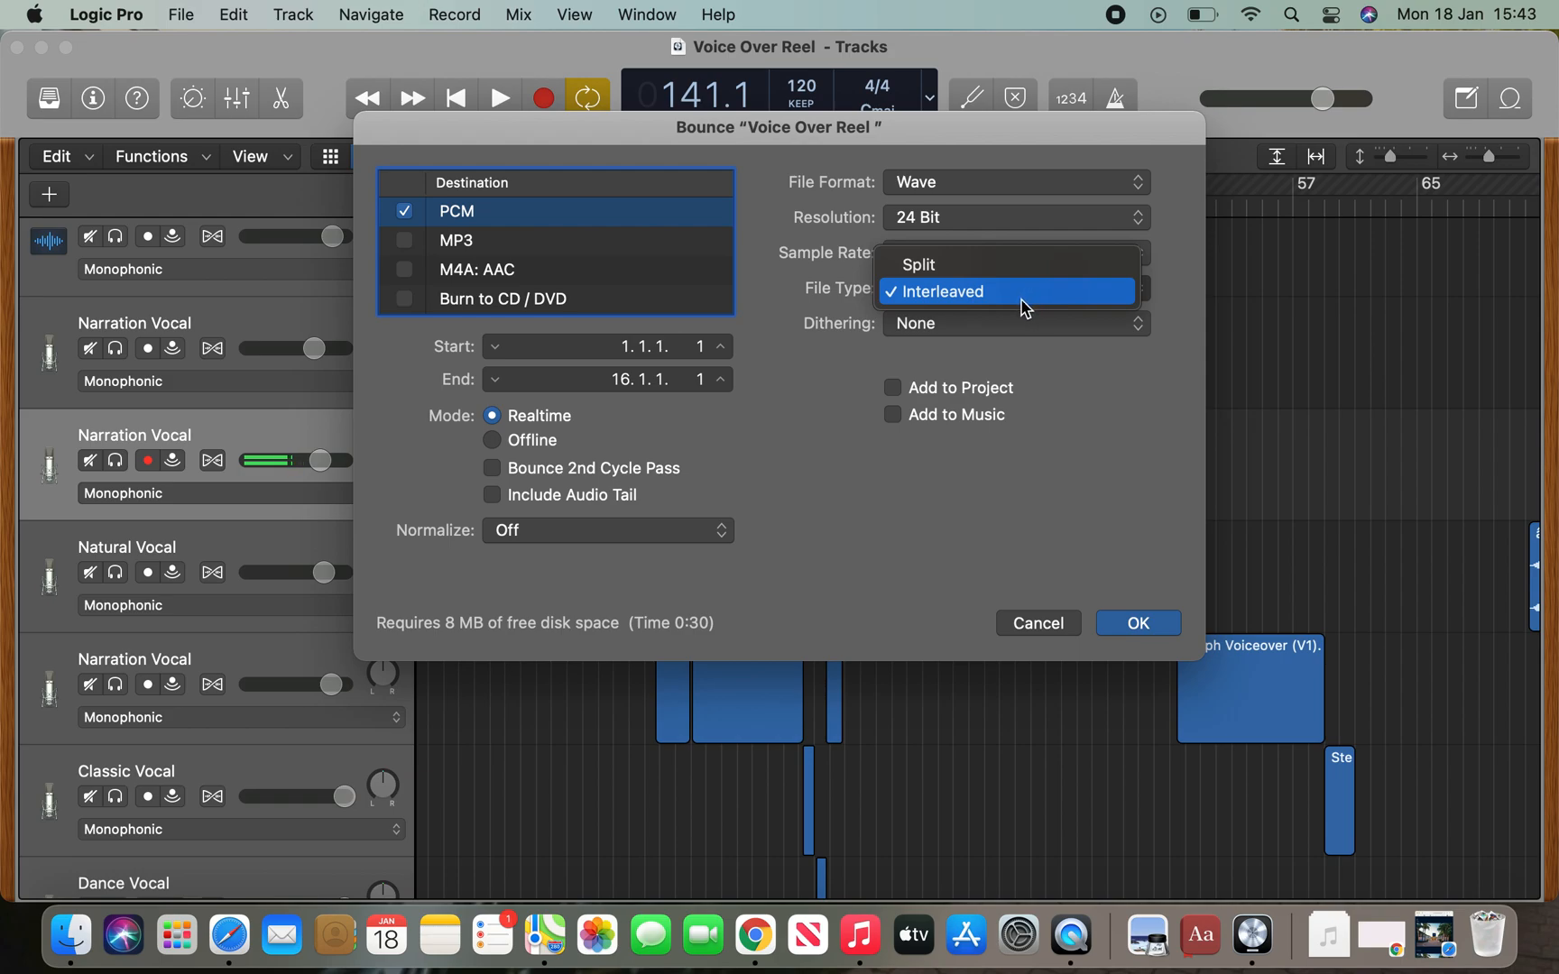
pyautogui.click(937, 290)
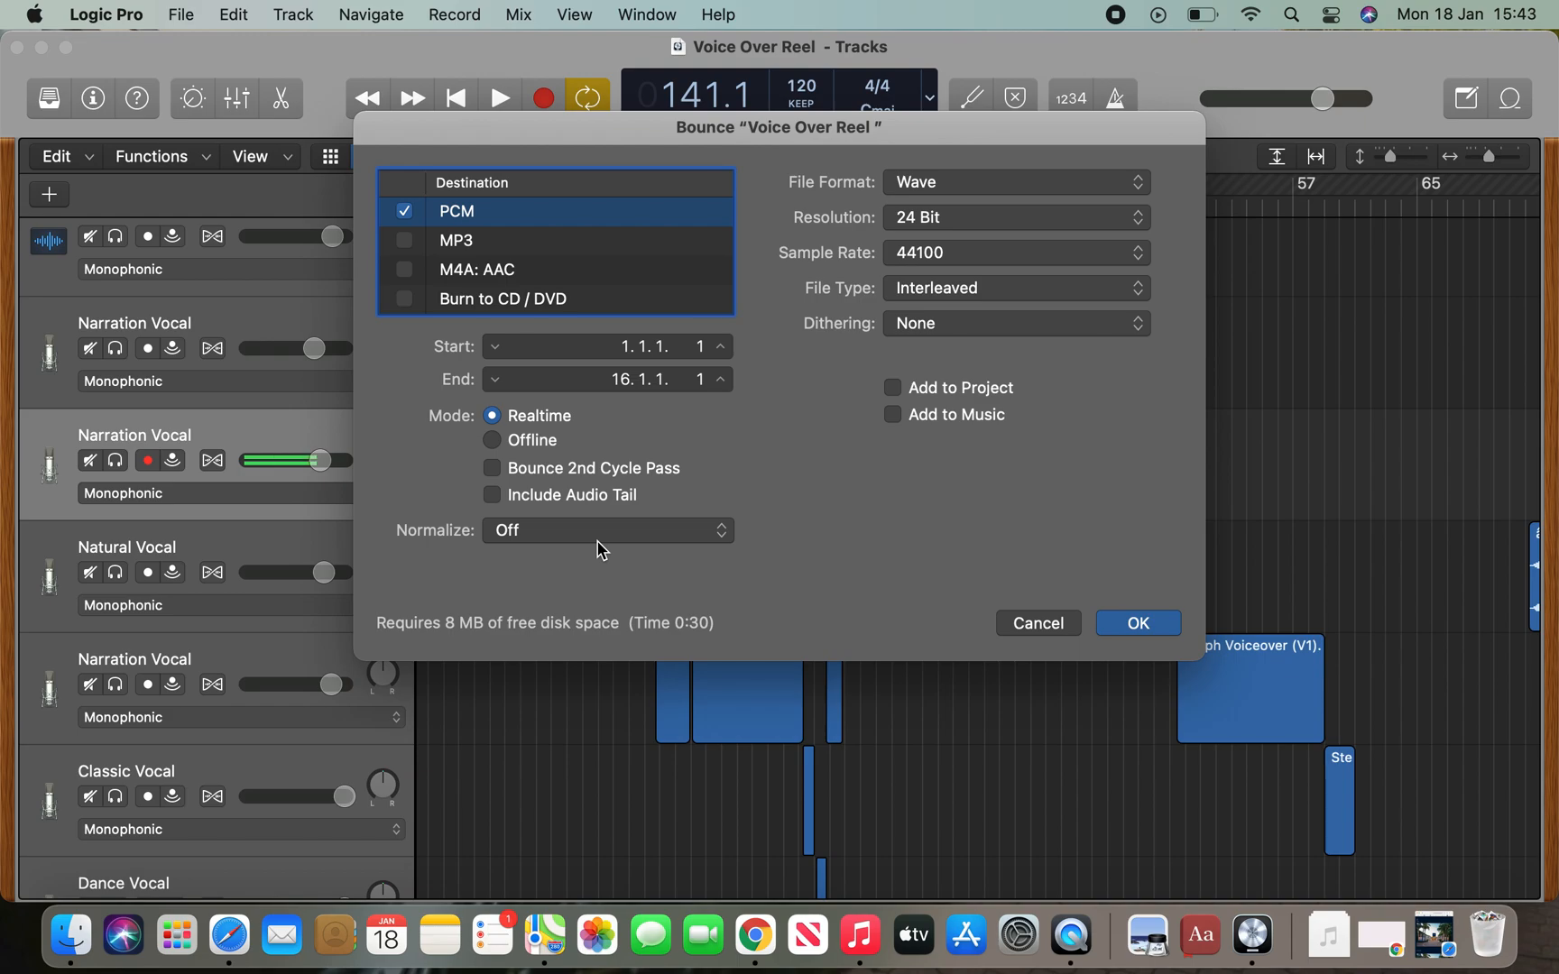
# Set Normalize to Off and accept the bounce settings.
pyautogui.click(607, 531)
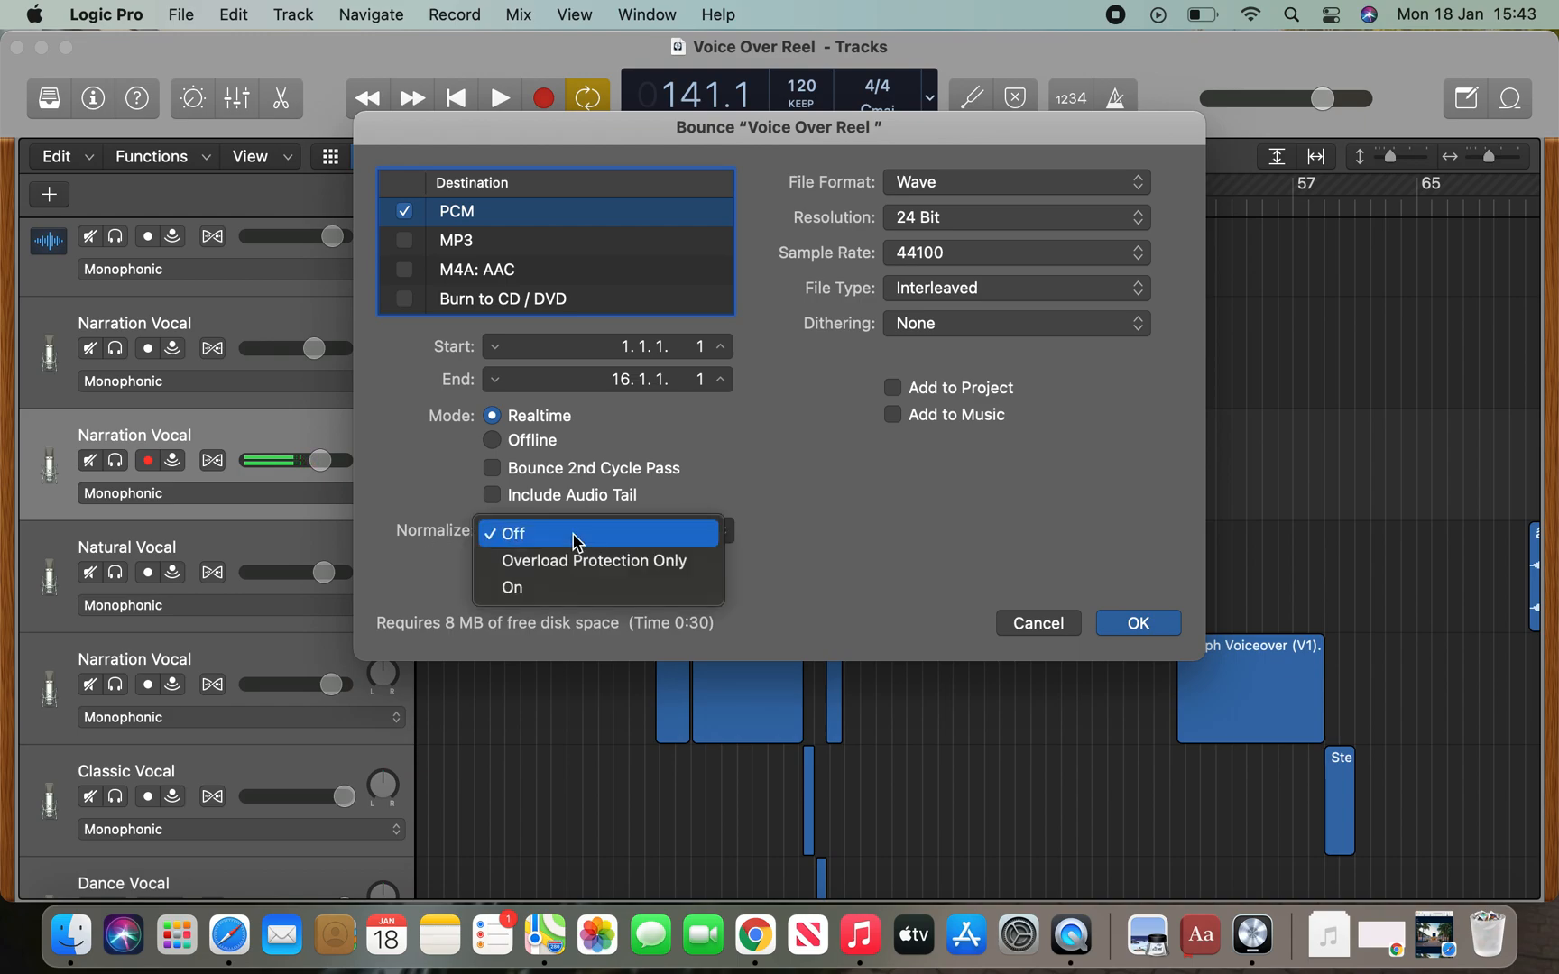
pyautogui.moveTo(597, 587)
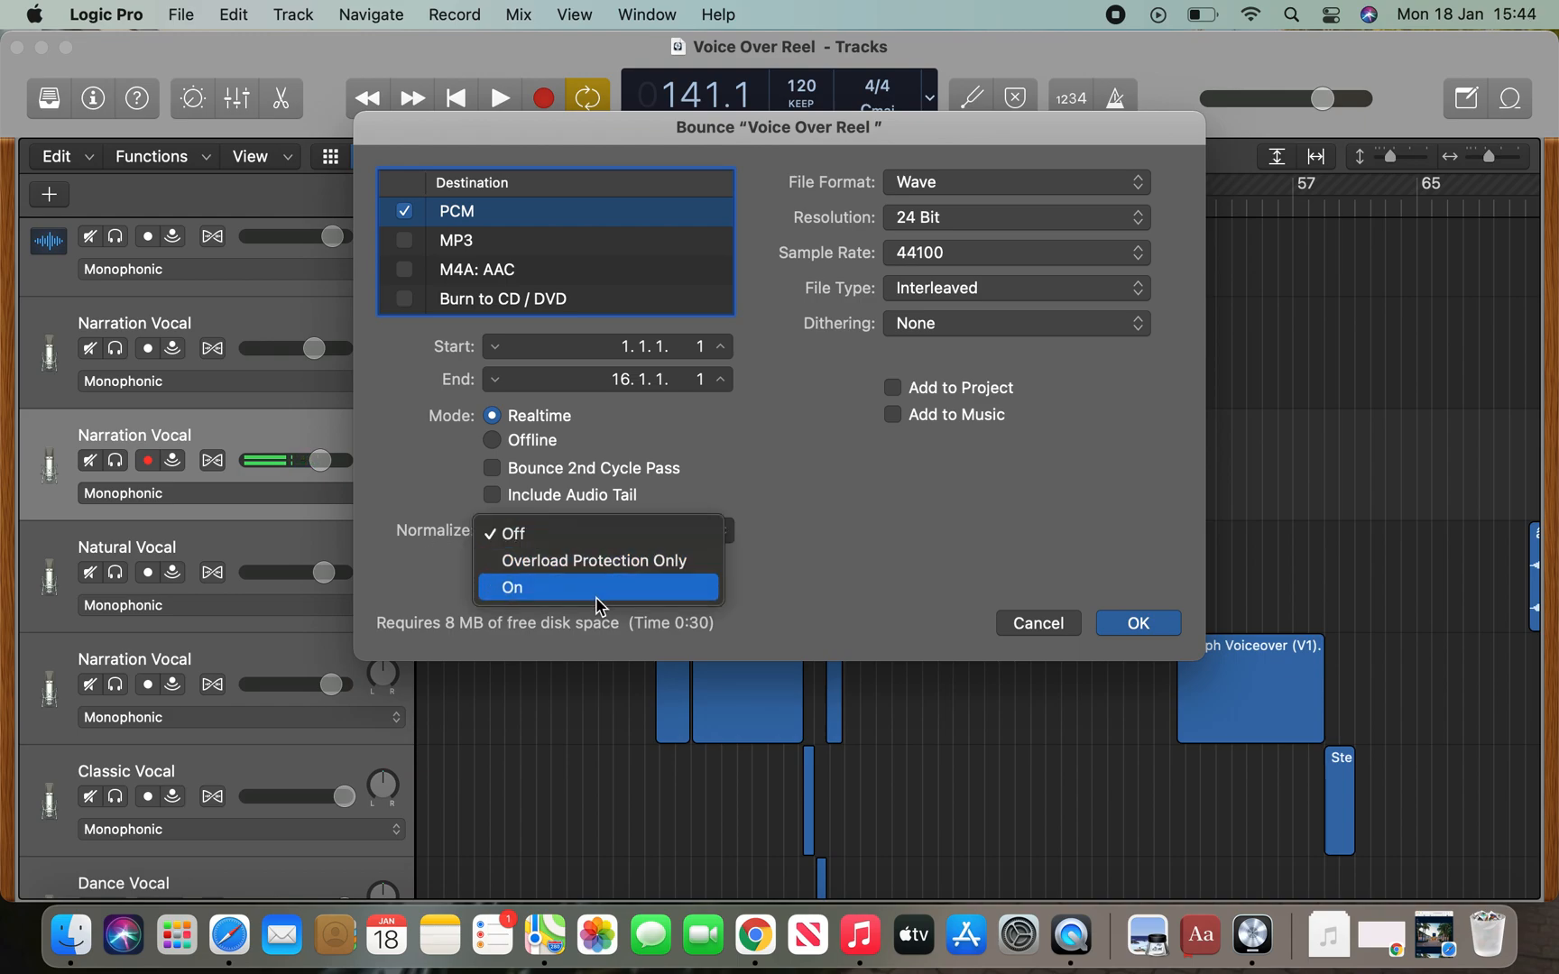
pyautogui.moveTo(594, 559)
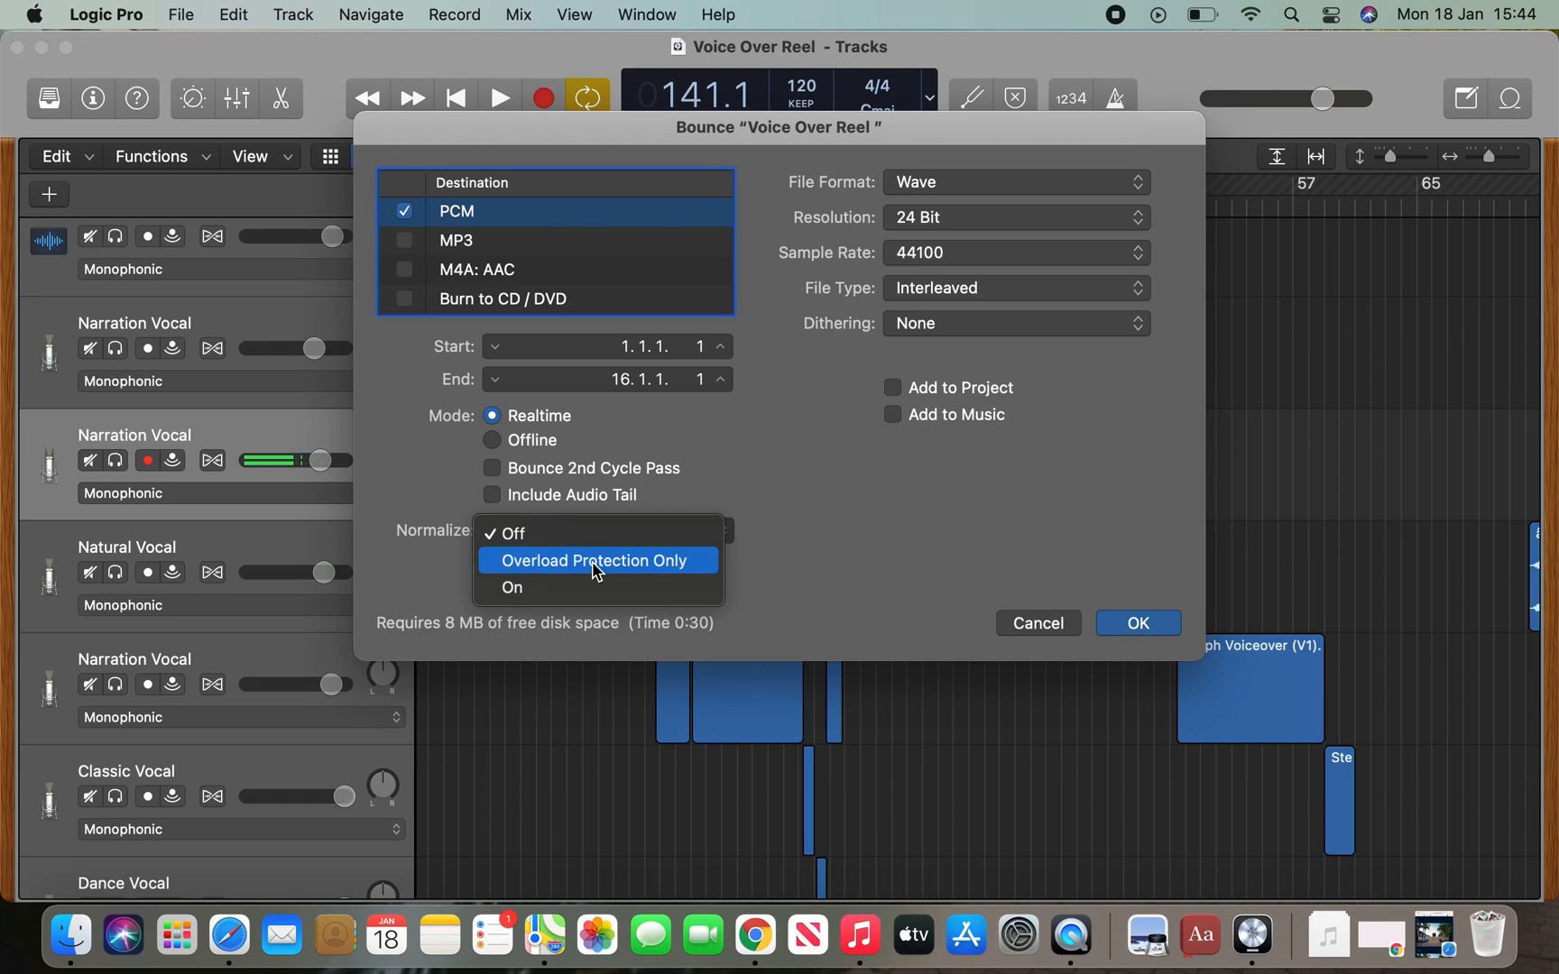
pyautogui.moveTo(579, 535)
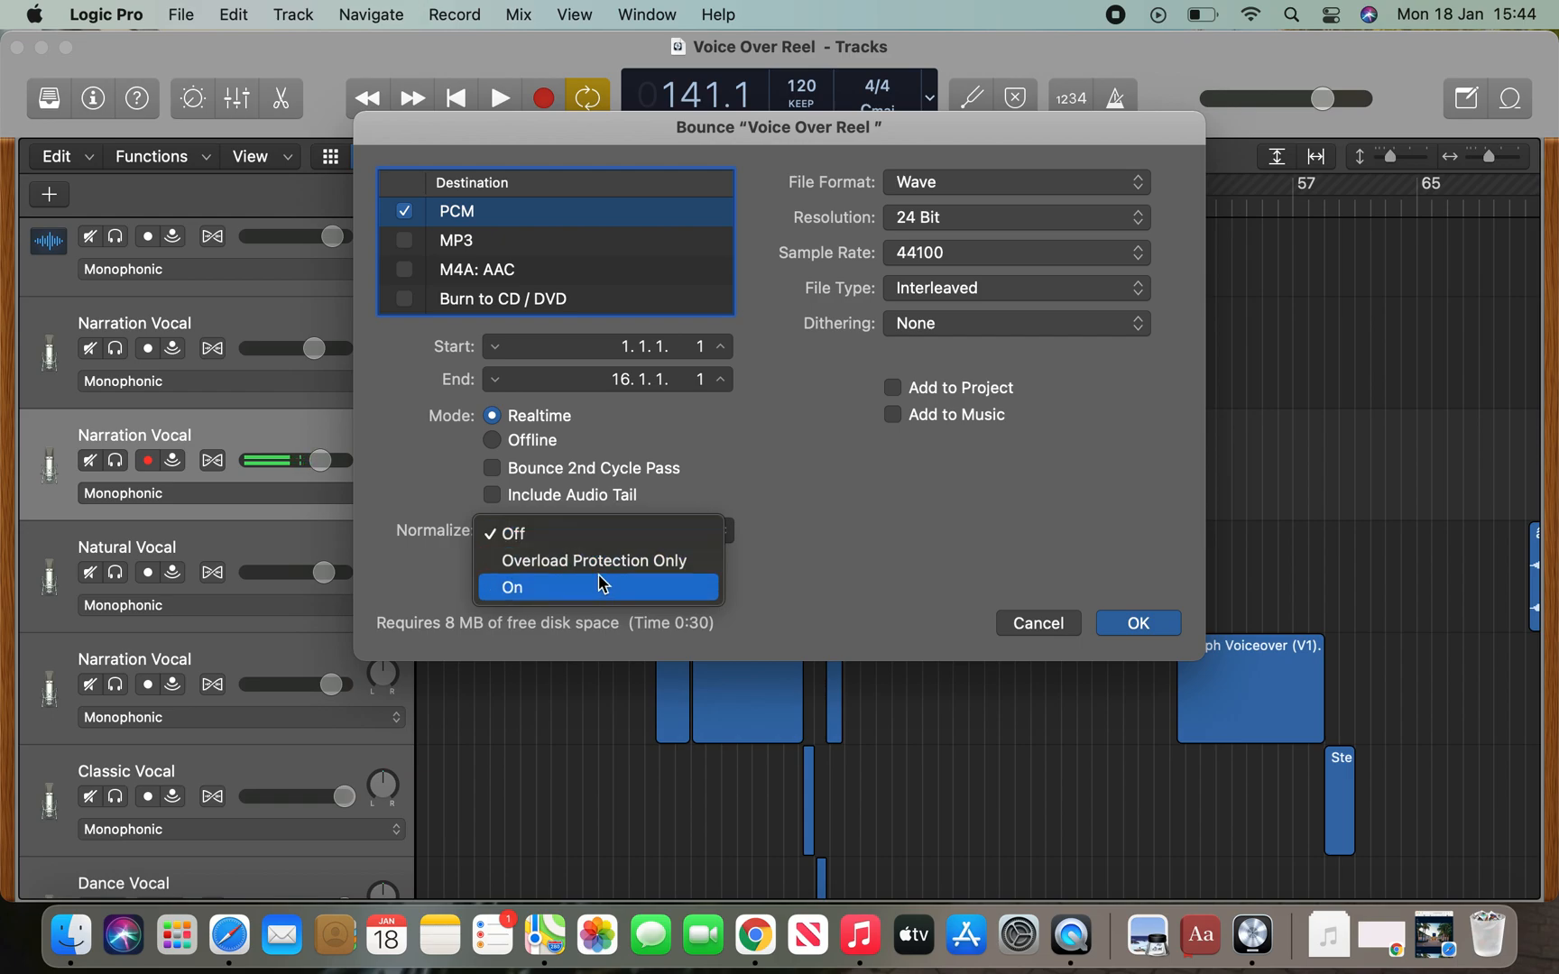
pyautogui.moveTo(585, 534)
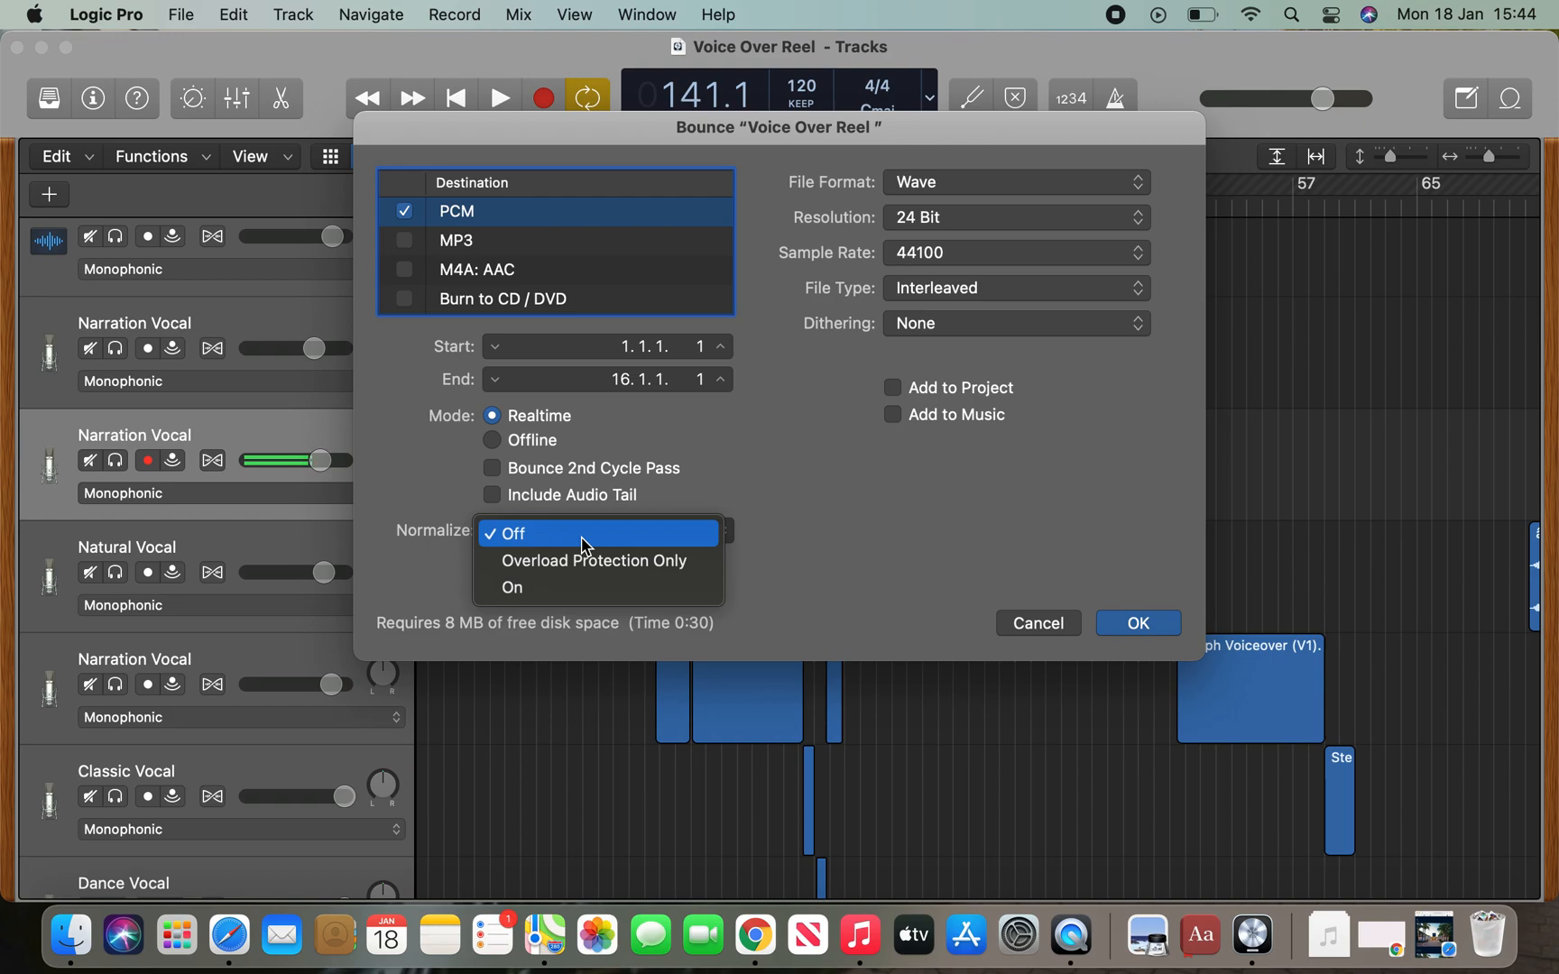
pyautogui.click(508, 532)
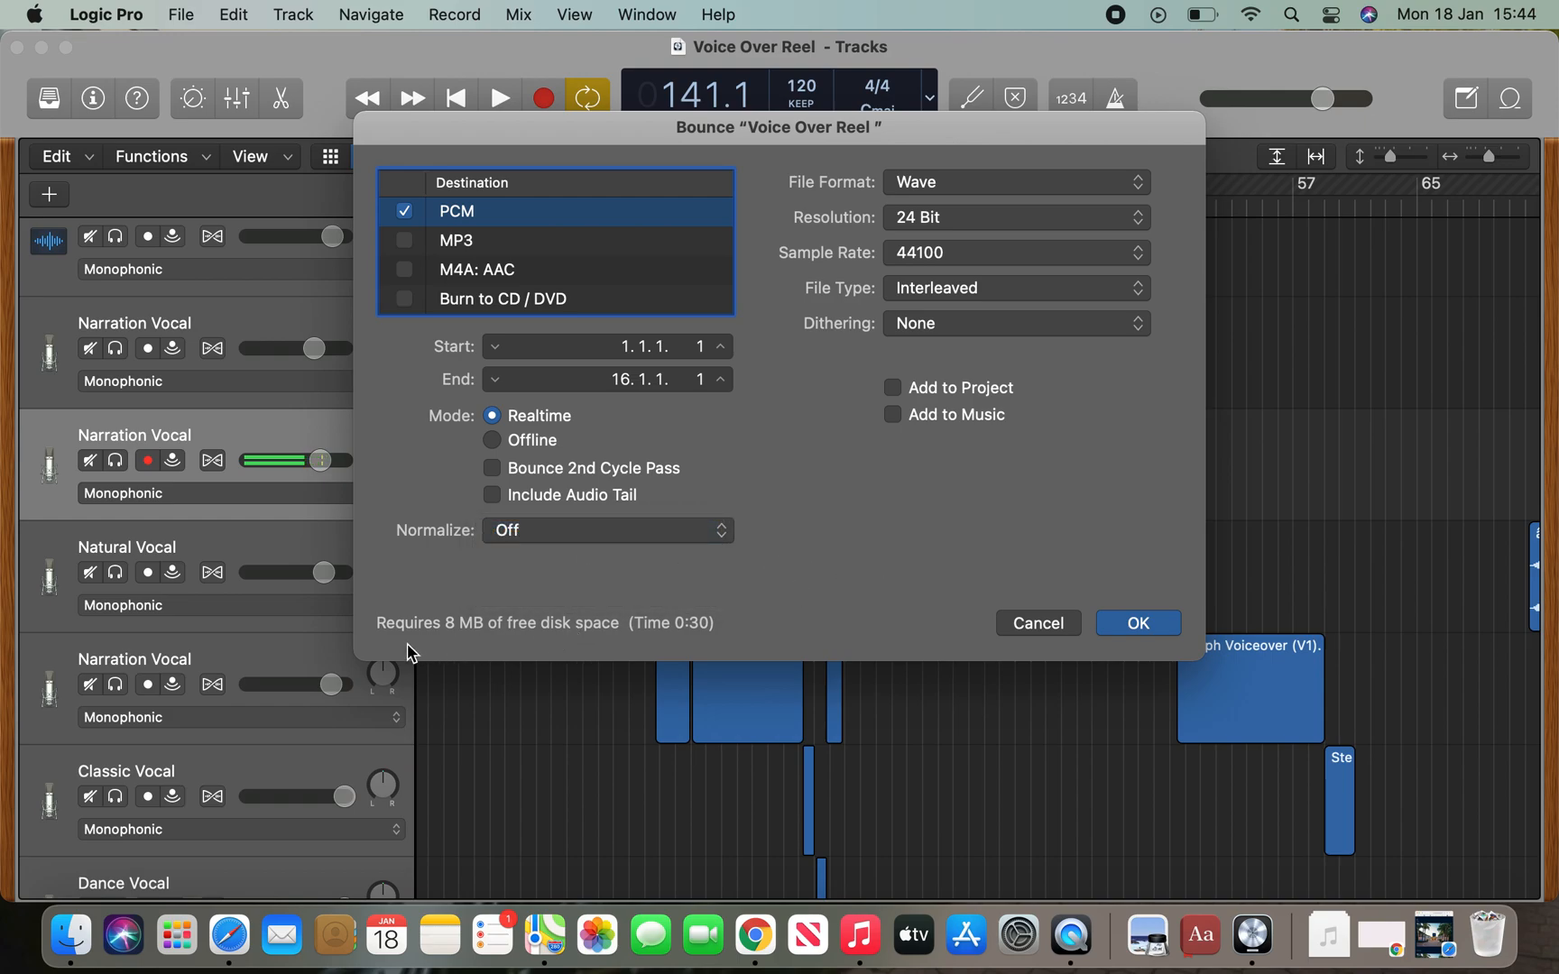
pyautogui.moveTo(464, 652)
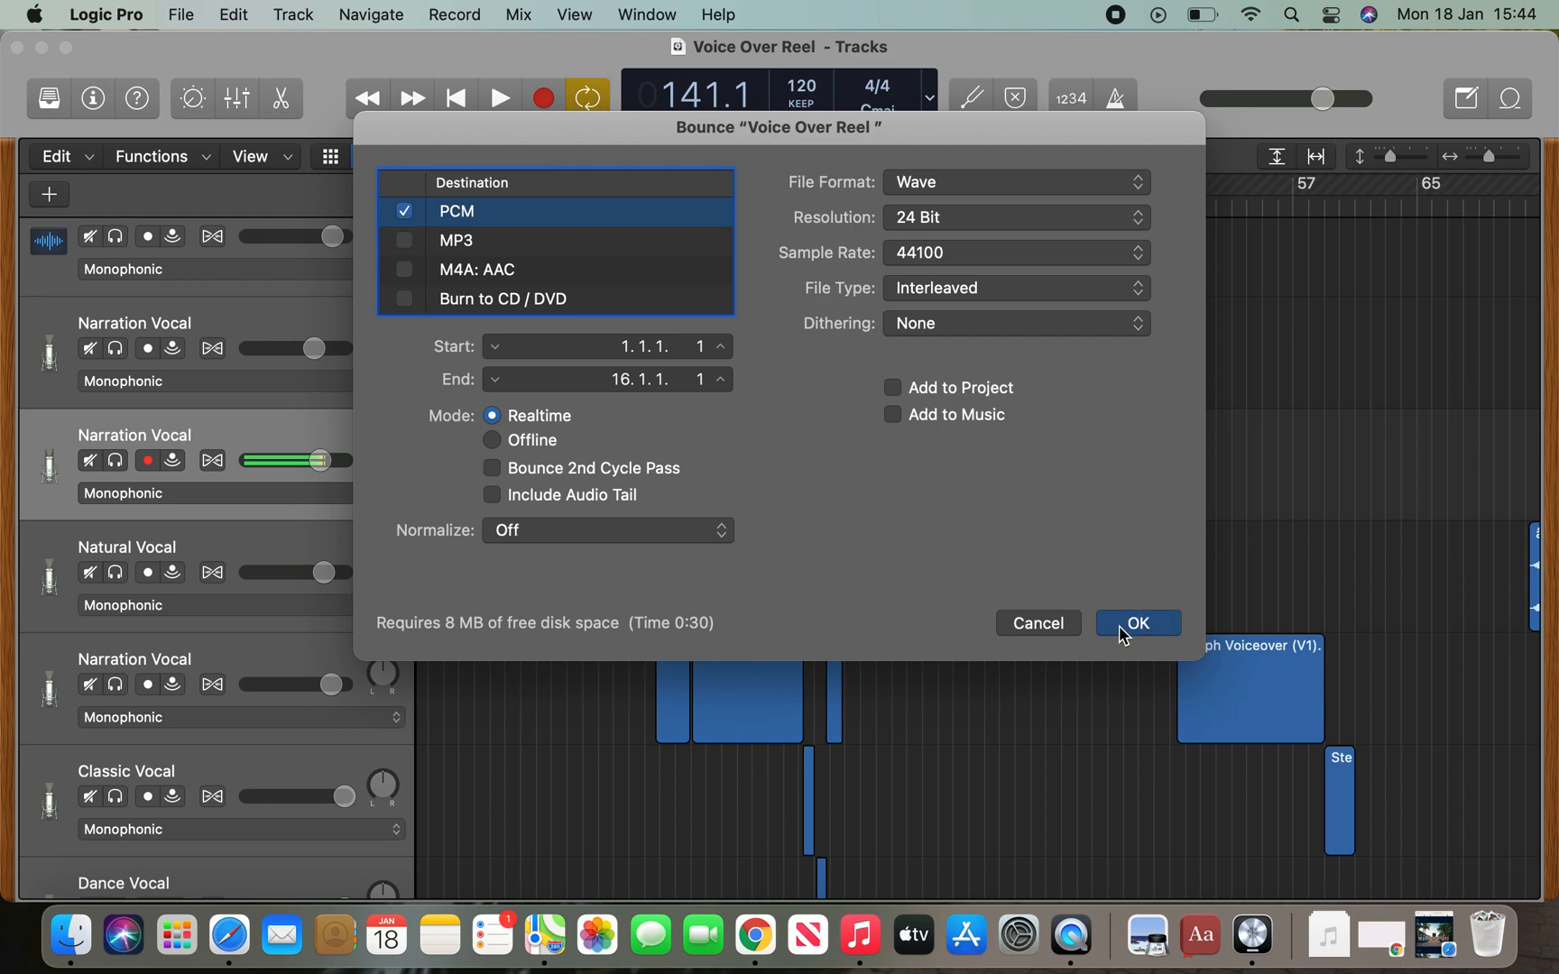
pyautogui.click(1137, 622)
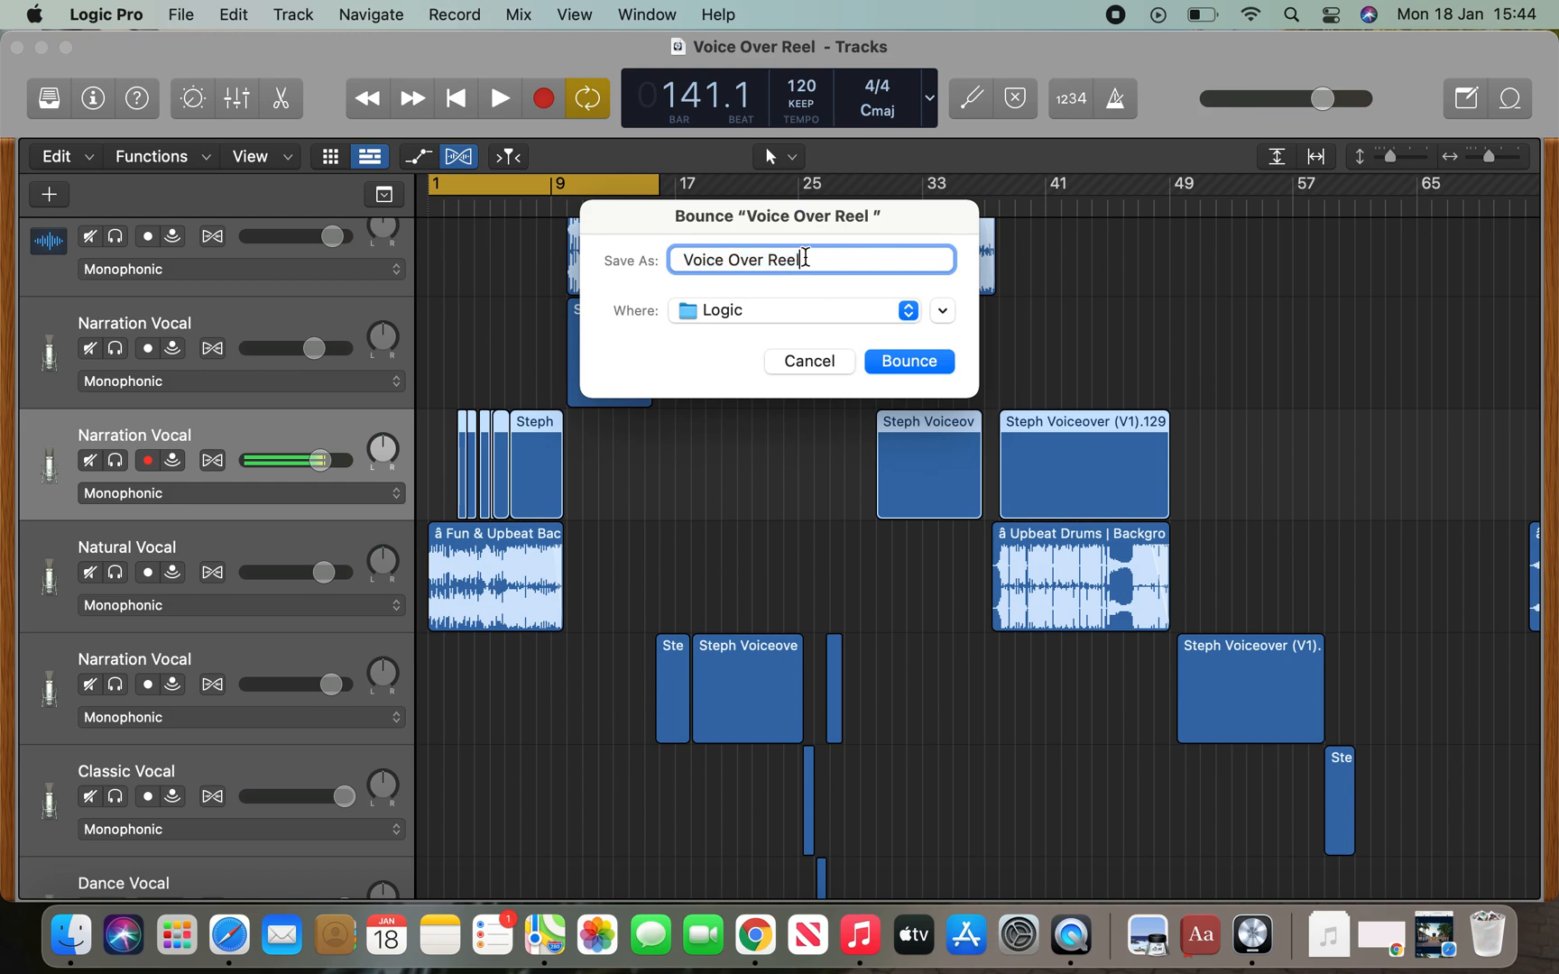
# Replace the file name with 'tester voice REAL', keeping the Logic folder as destination.
pyautogui.doubleClick(741, 260)
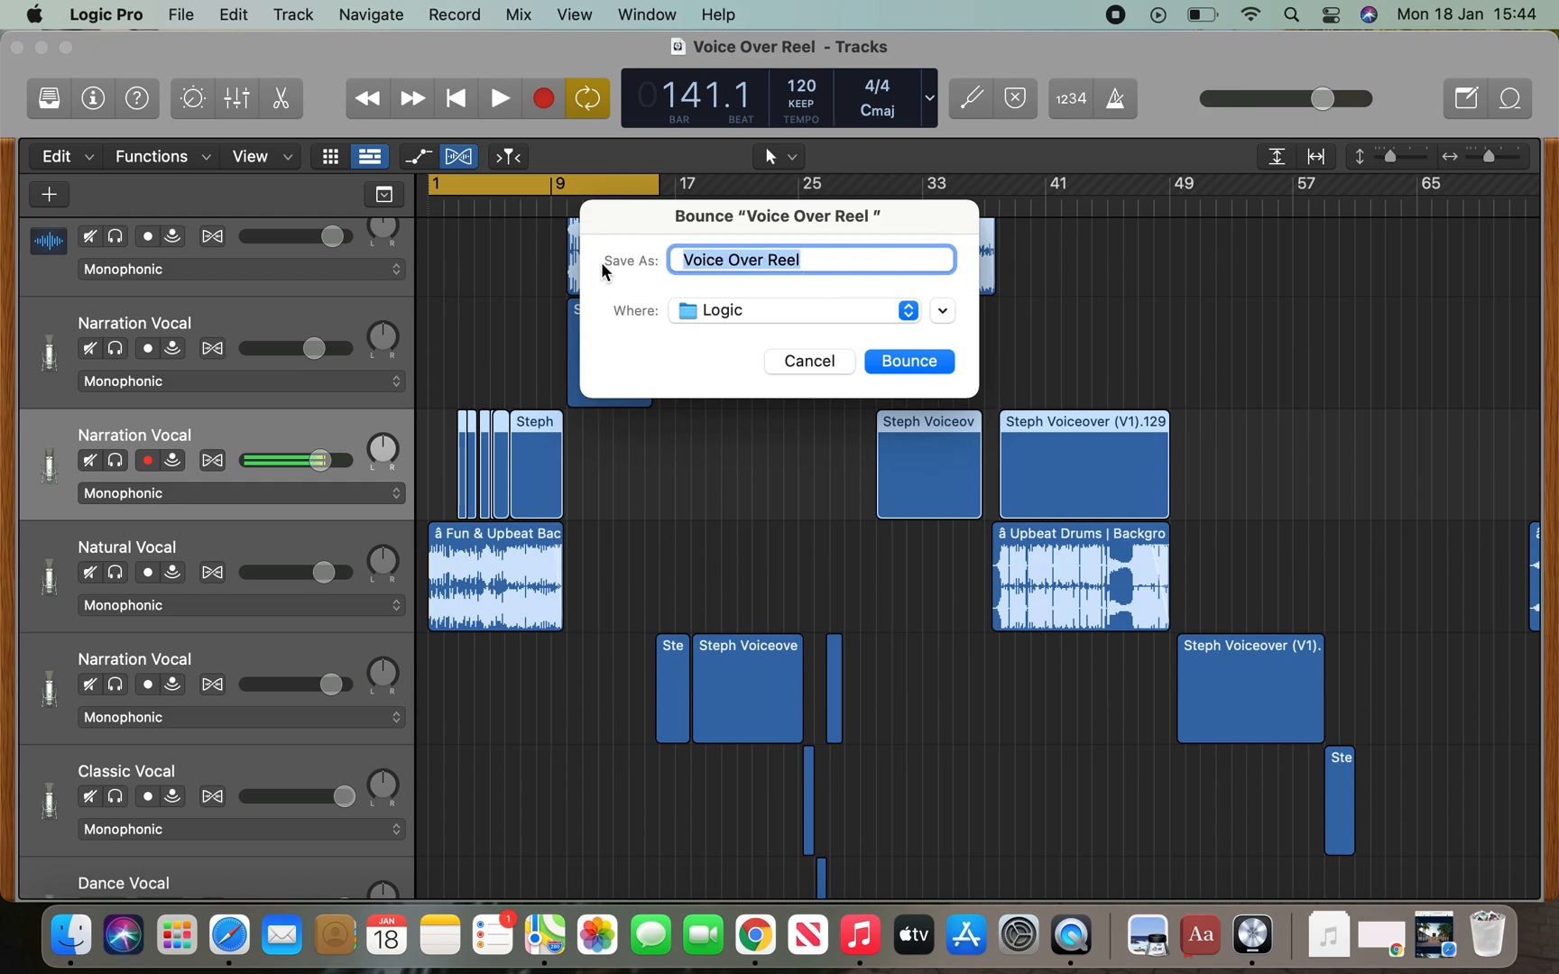
pyautogui.write('tester voice re')
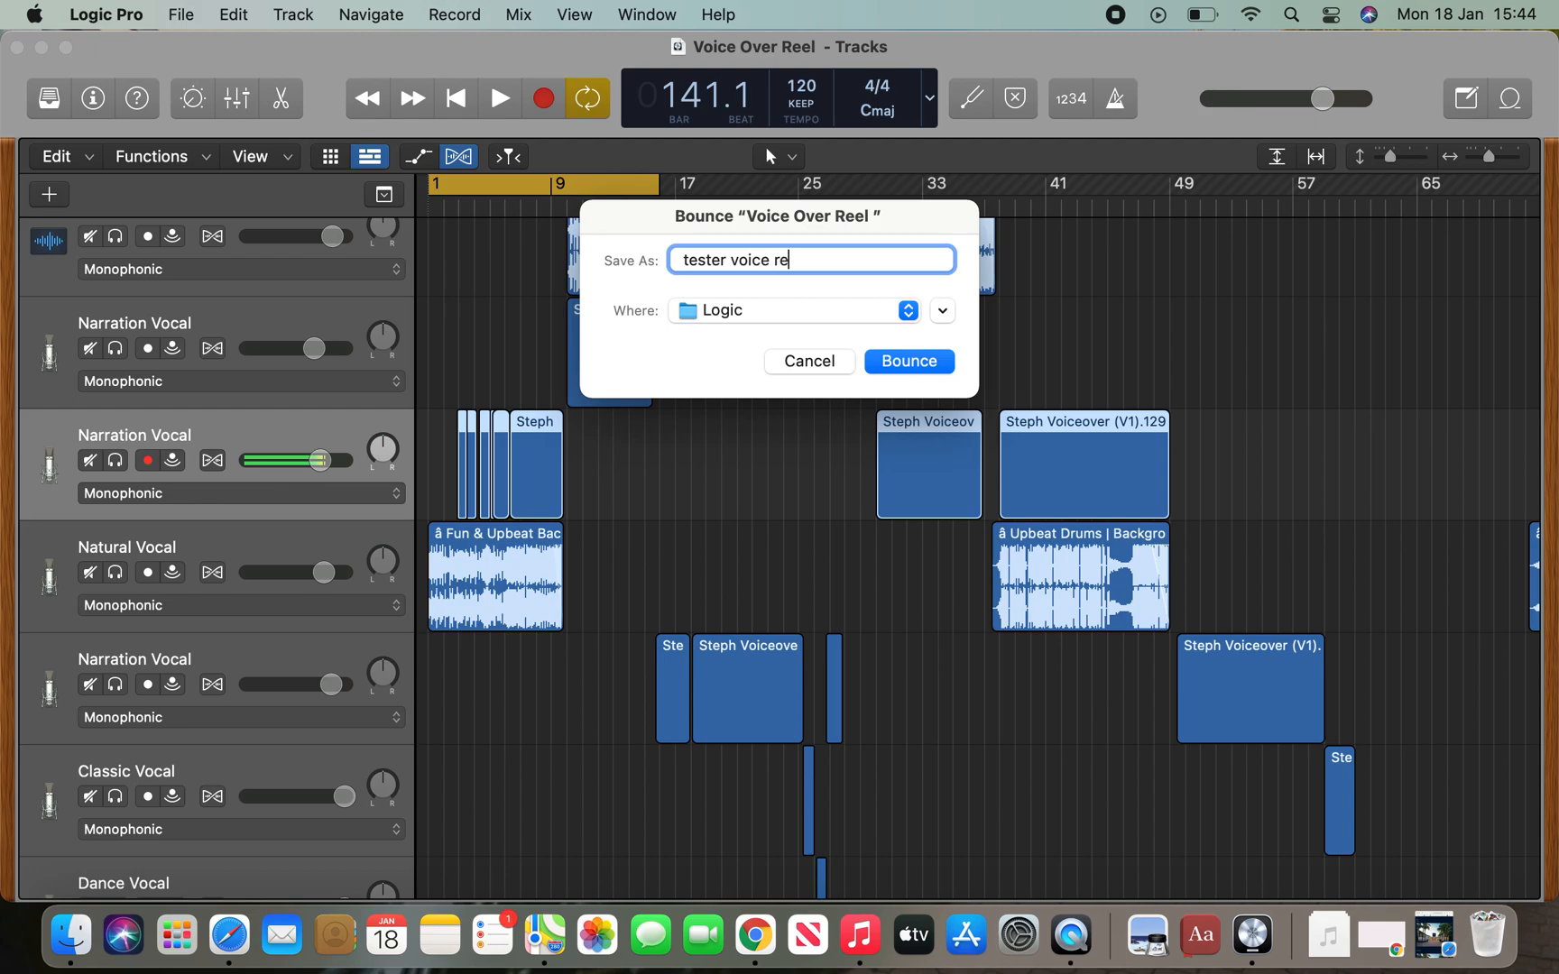
pyautogui.write('el')
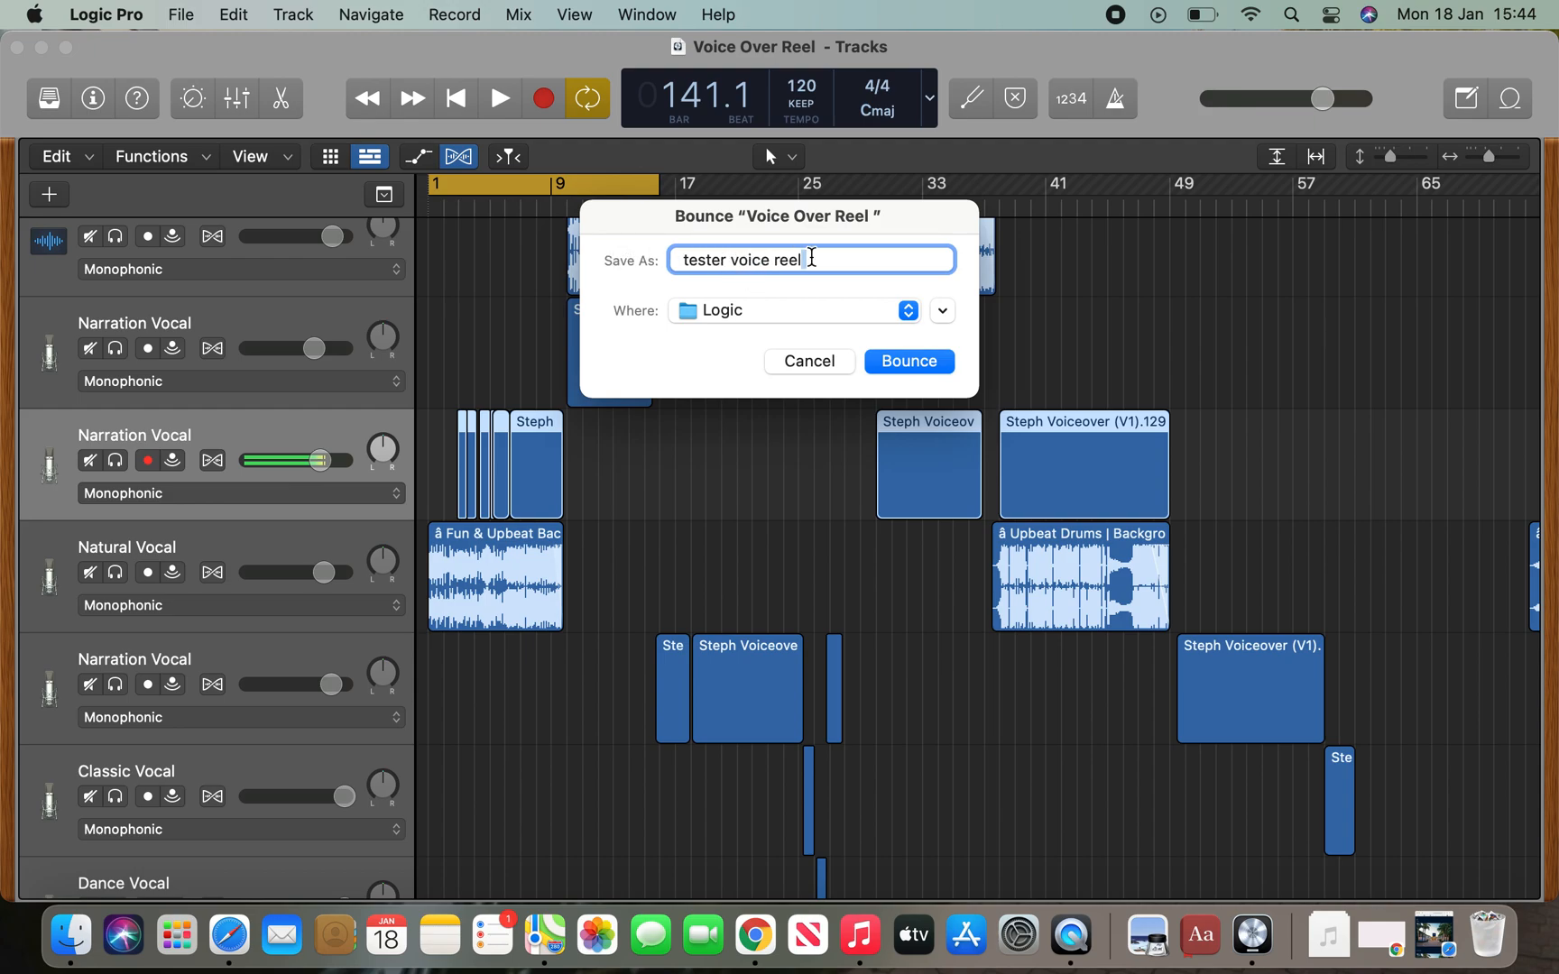
pyautogui.press('backspace')
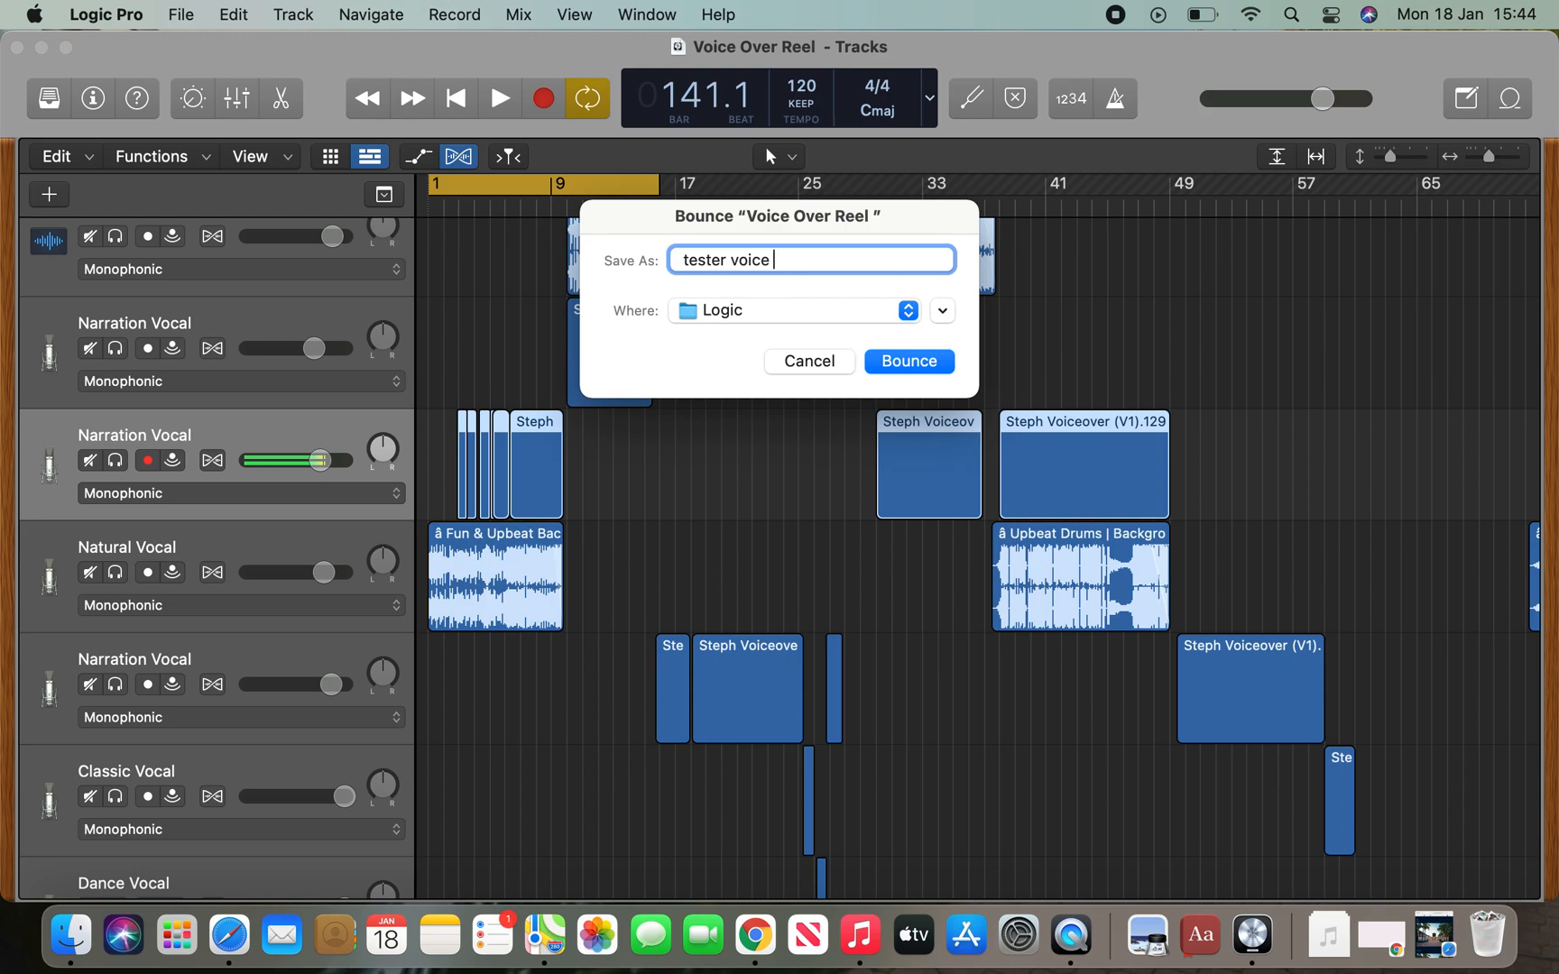
pyautogui.write('REAL')
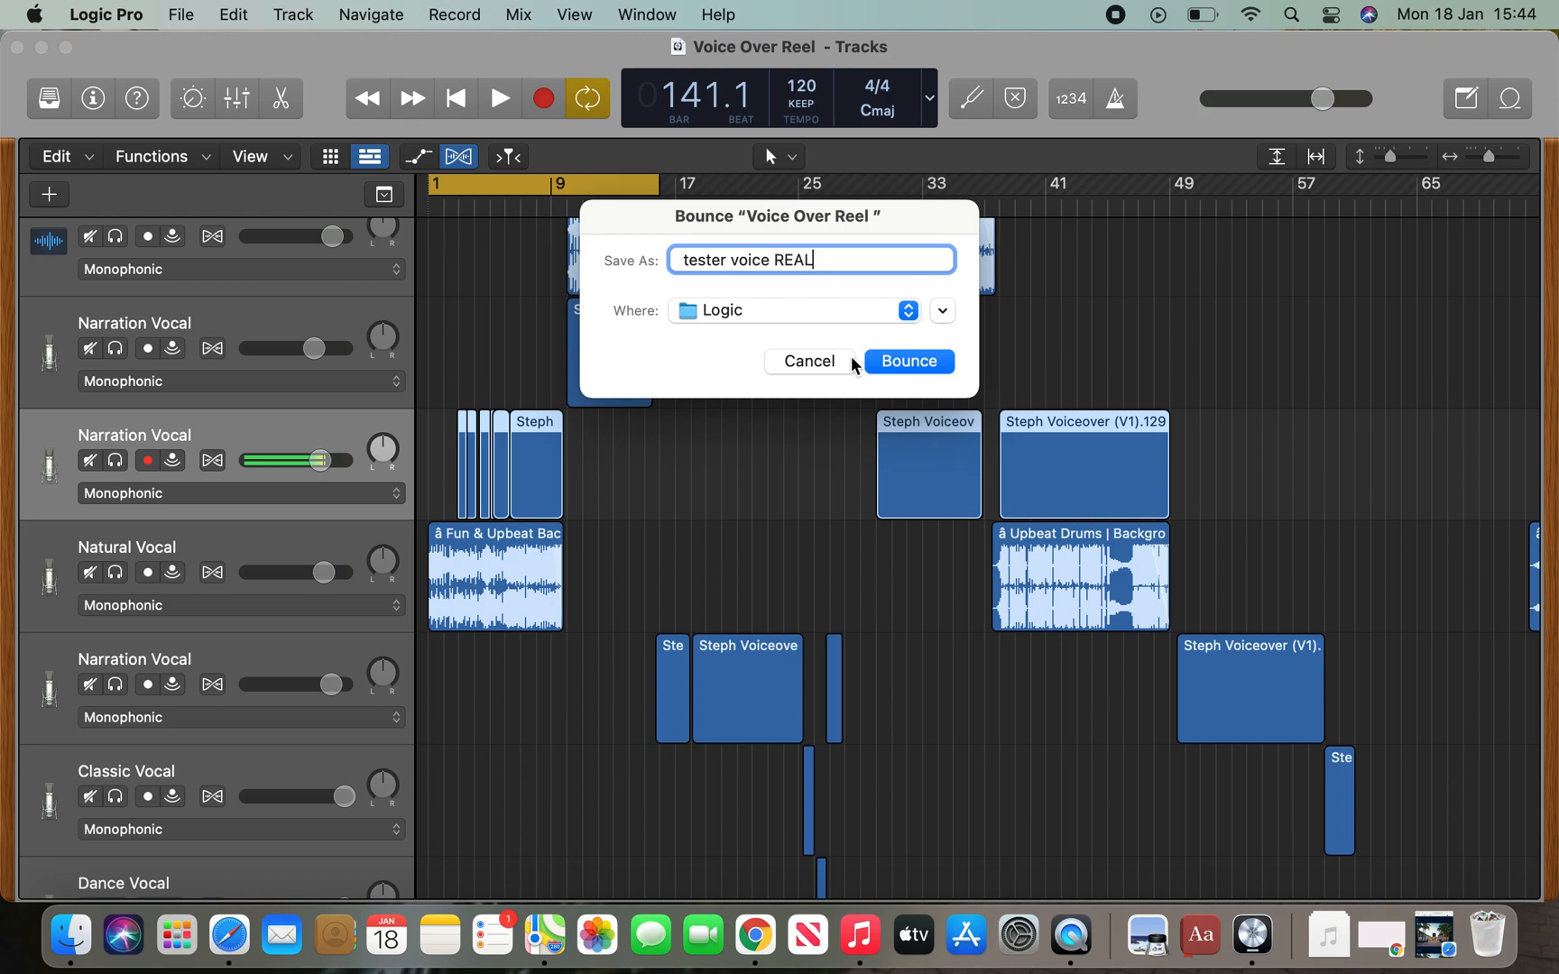
pyautogui.moveTo(923, 386)
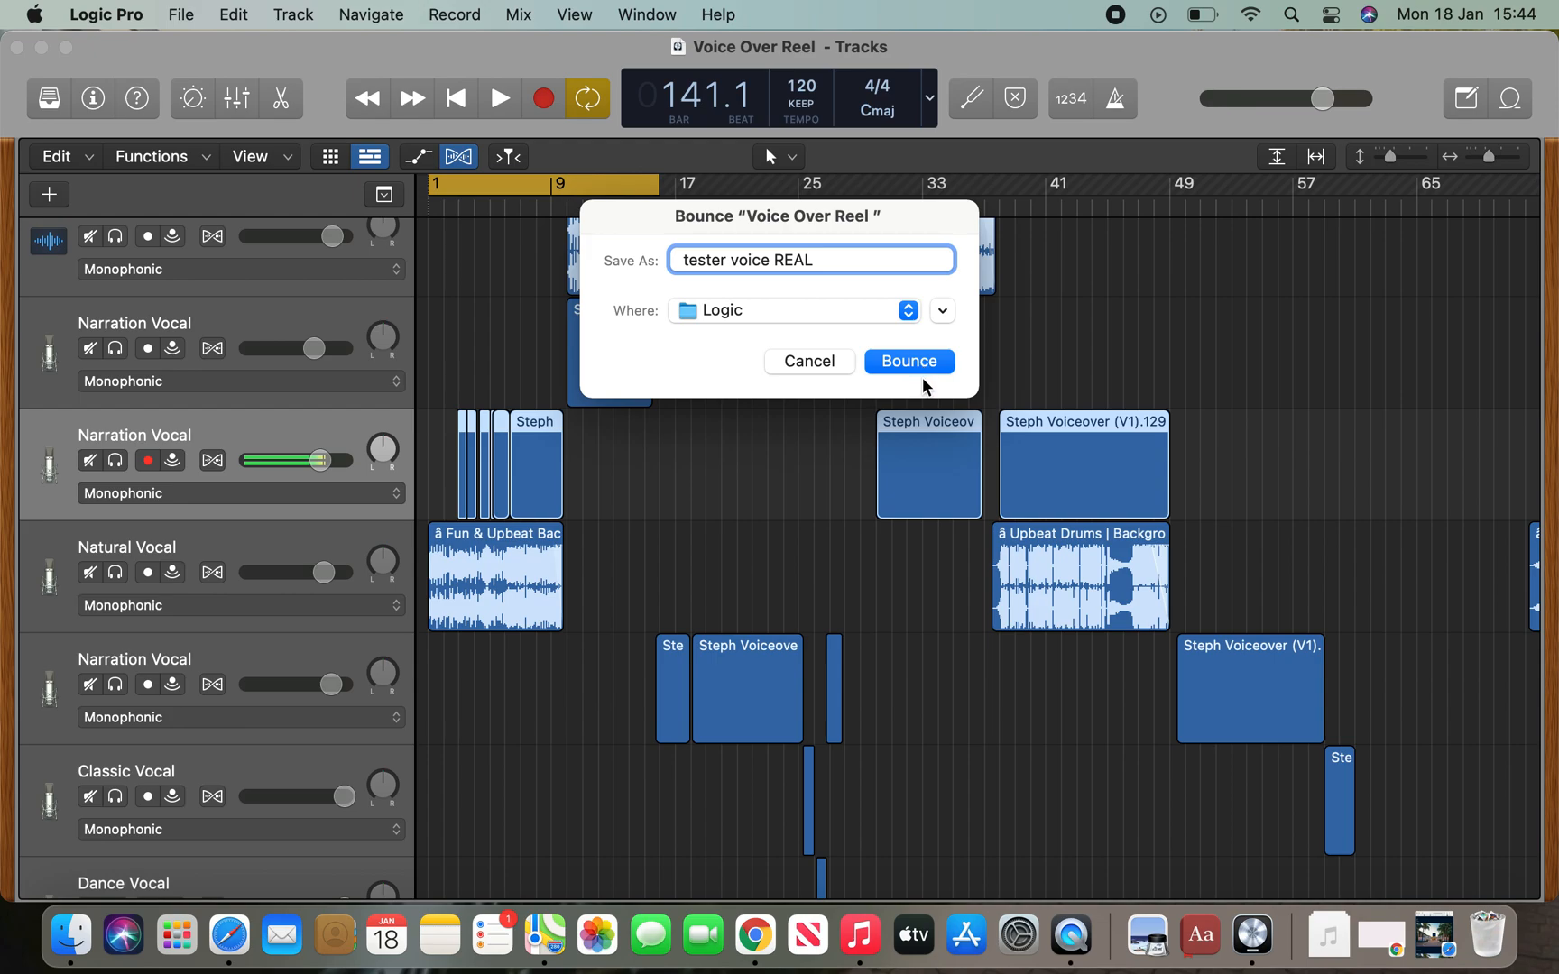
pyautogui.moveTo(698, 341)
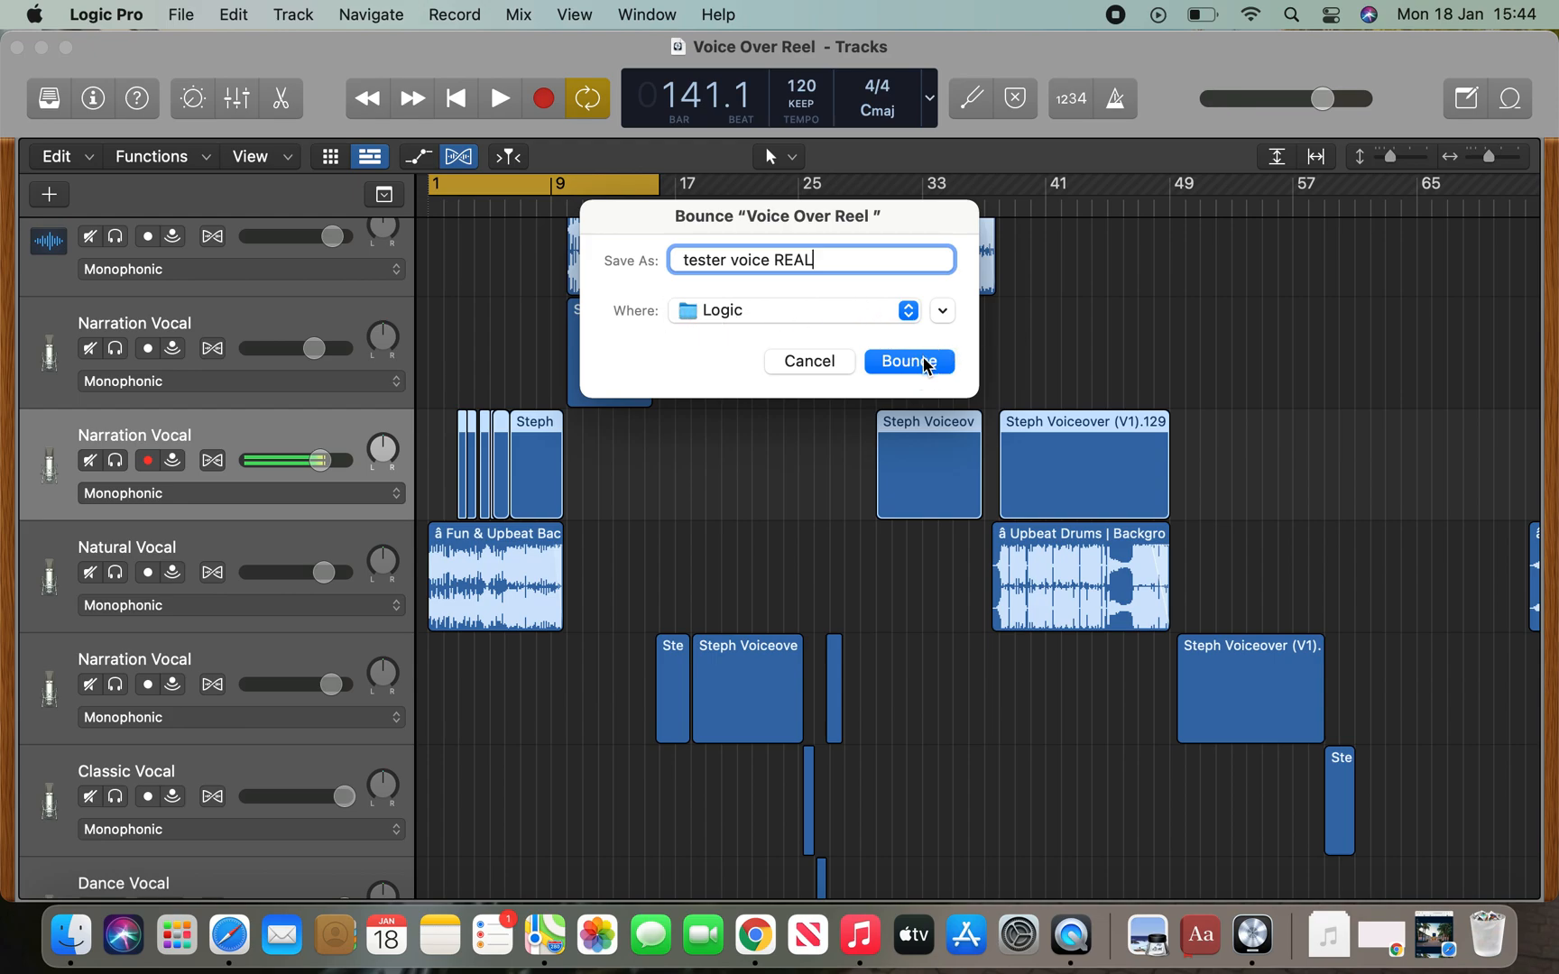
# Bounce the project and bring up the Logic folder with tester voice REAL.wav.
pyautogui.click(908, 361)
pyautogui.write('log')
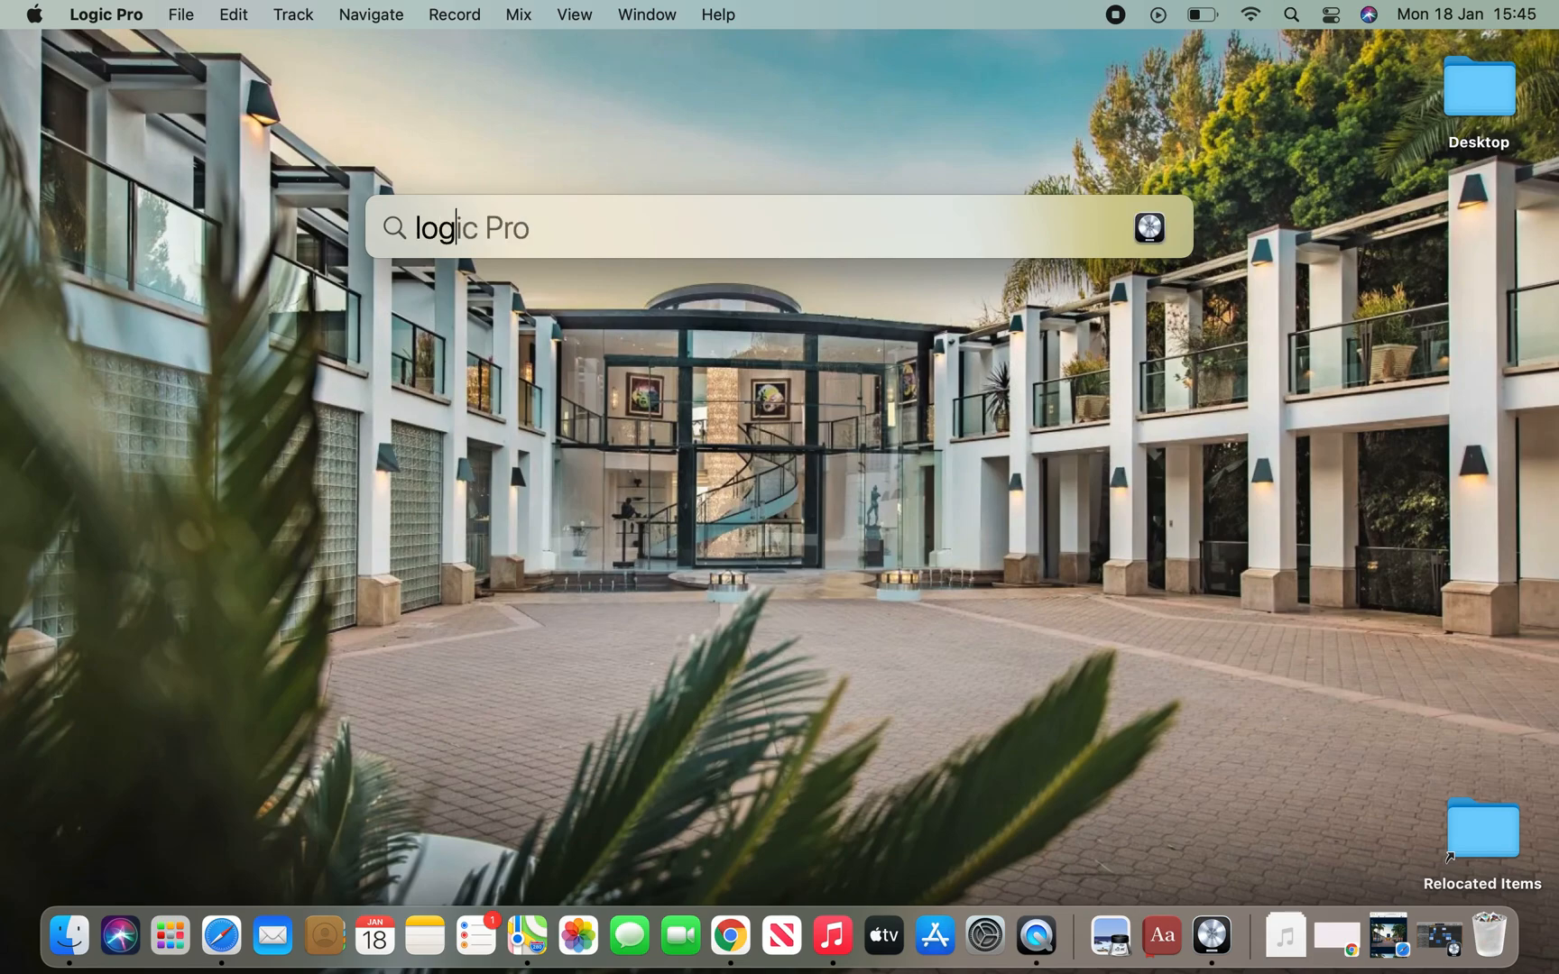
pyautogui.press('backspace')
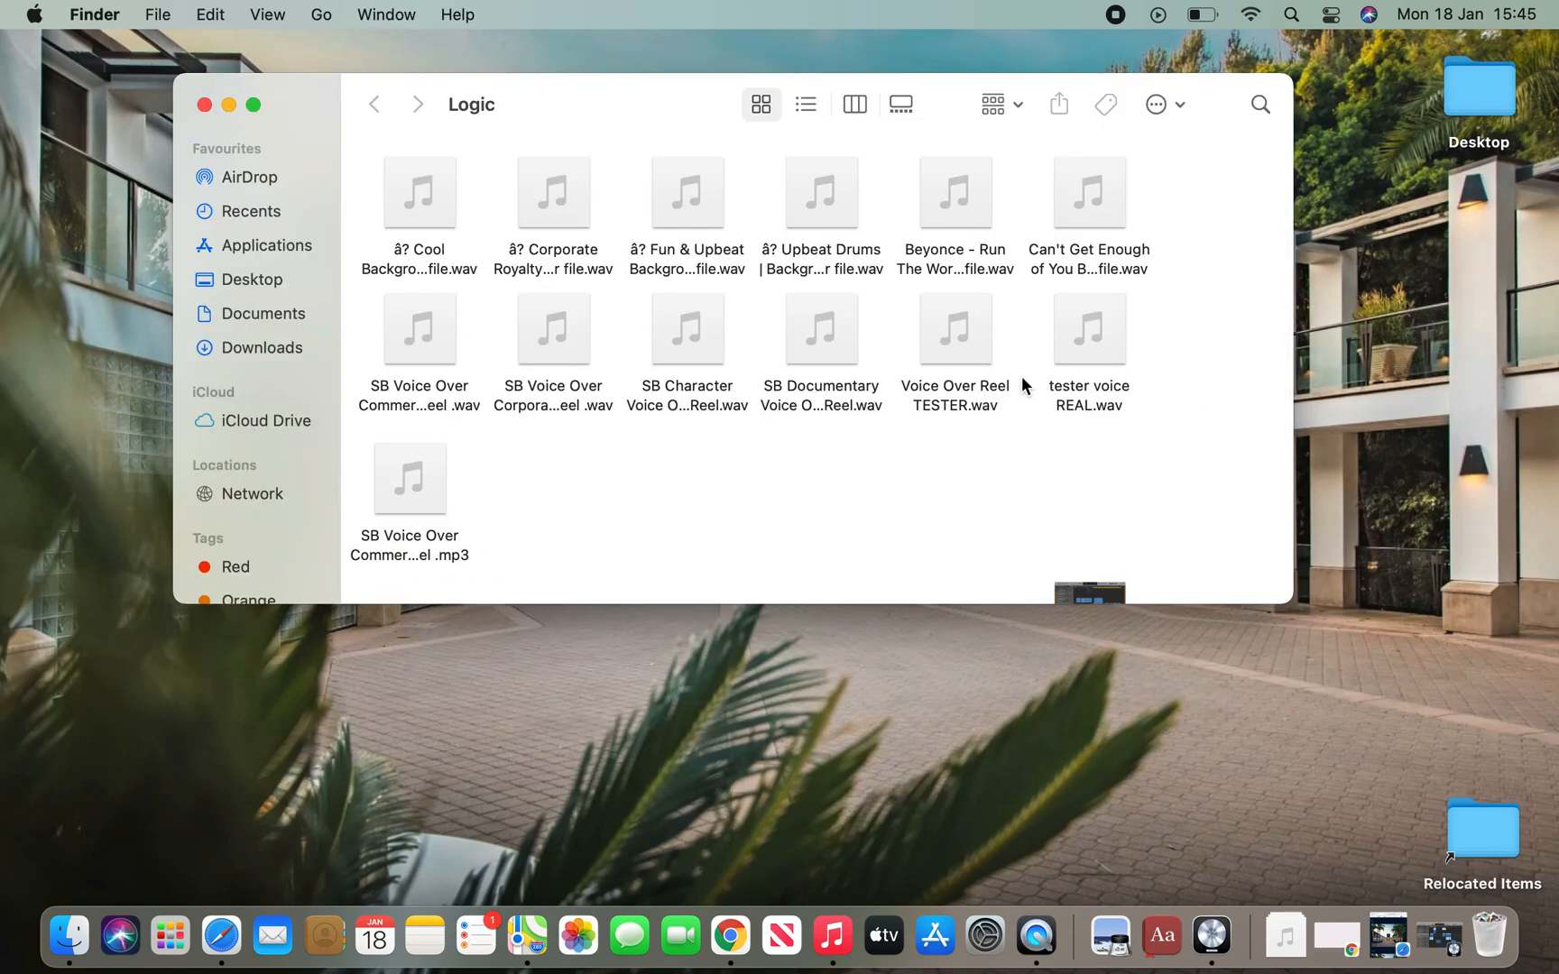
pyautogui.scroll(-3)
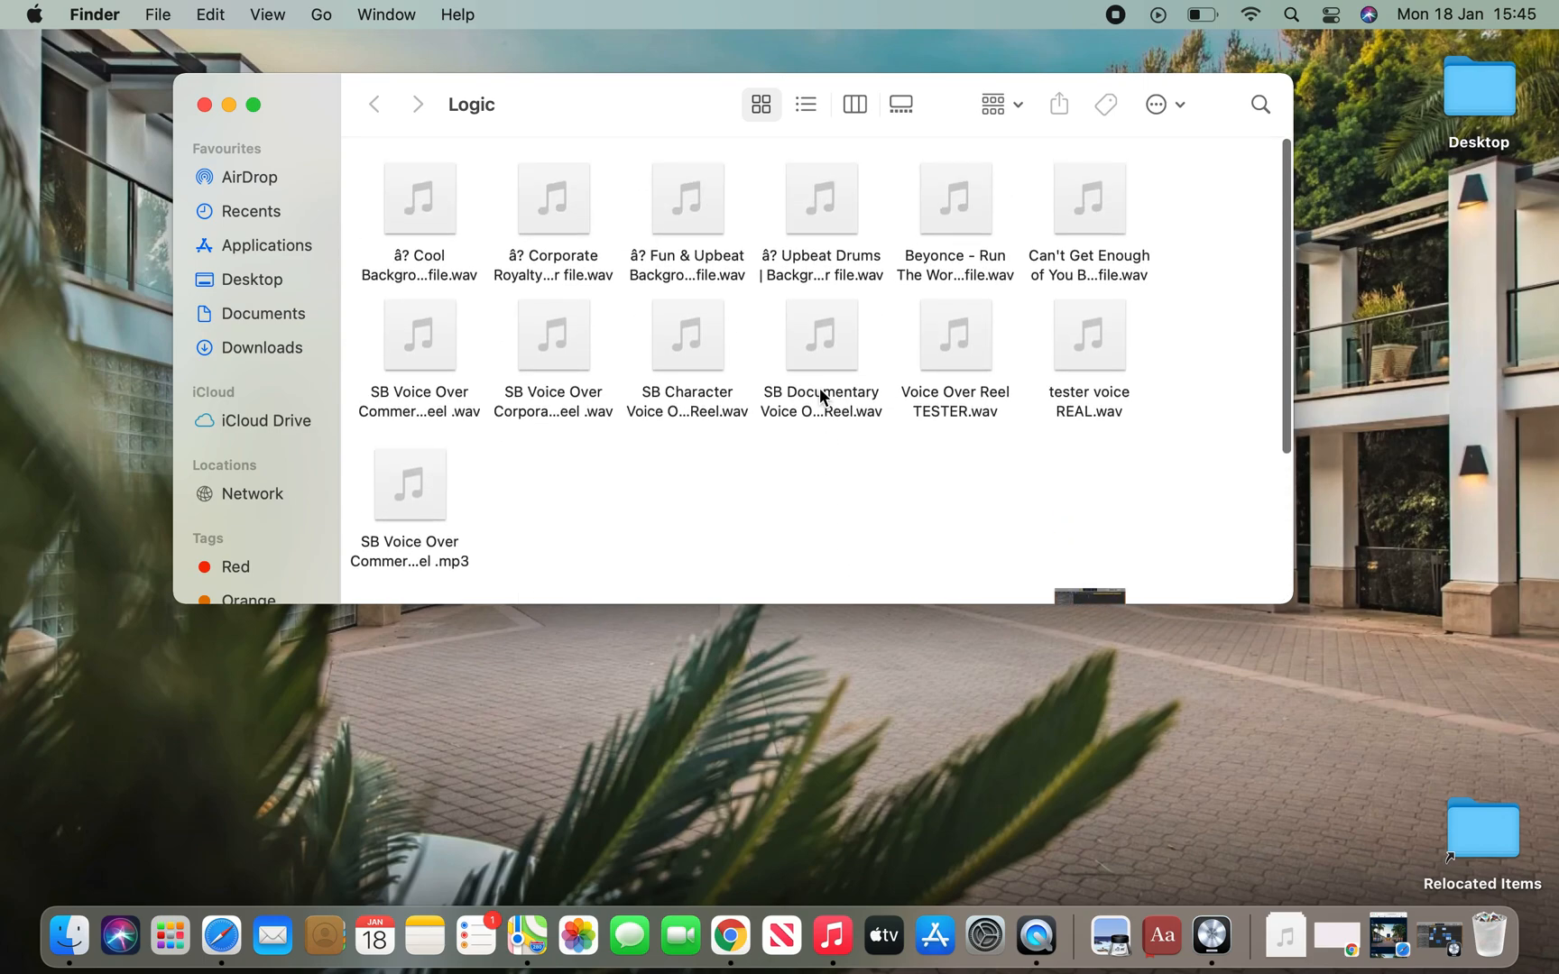
pyautogui.scroll(-3)
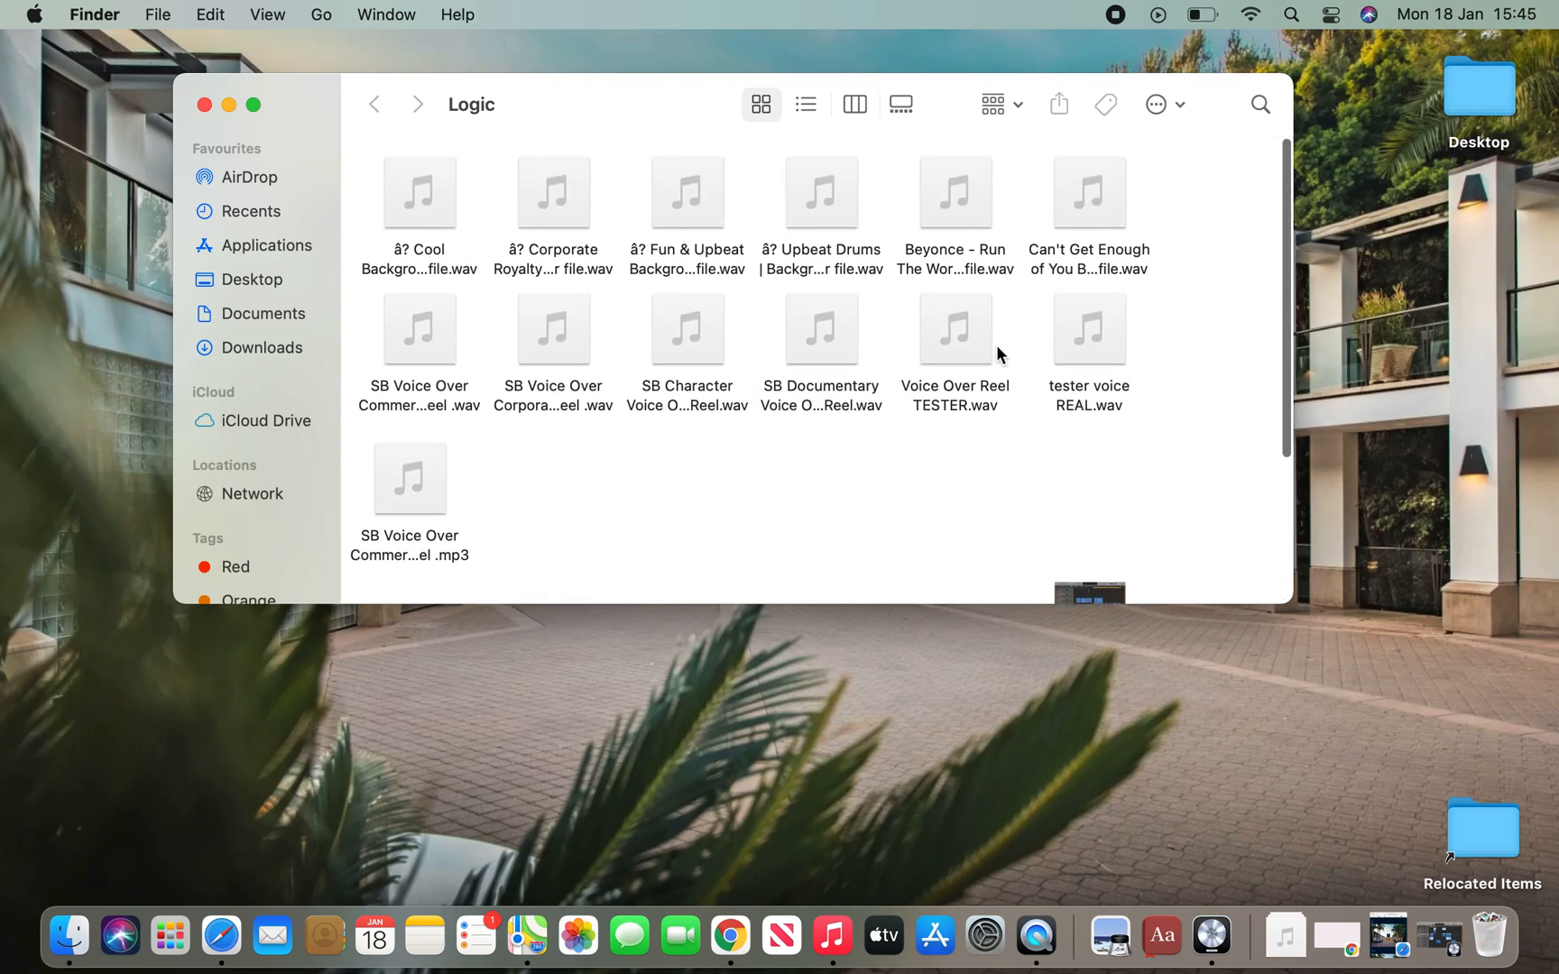
pyautogui.moveTo(954, 329)
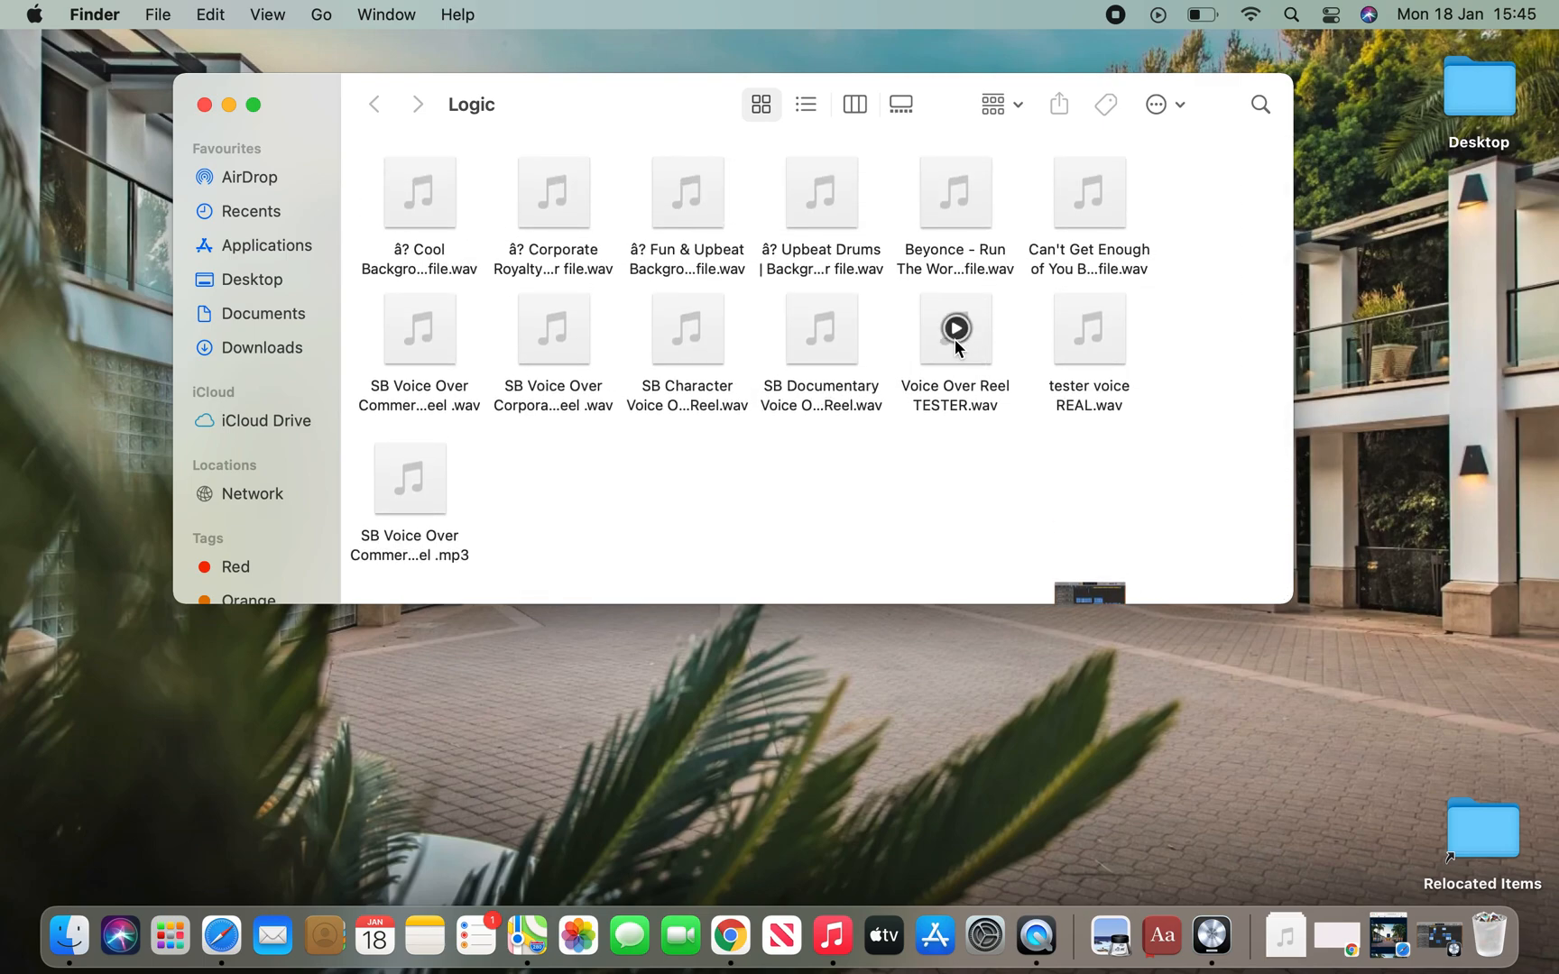
pyautogui.click(953, 328)
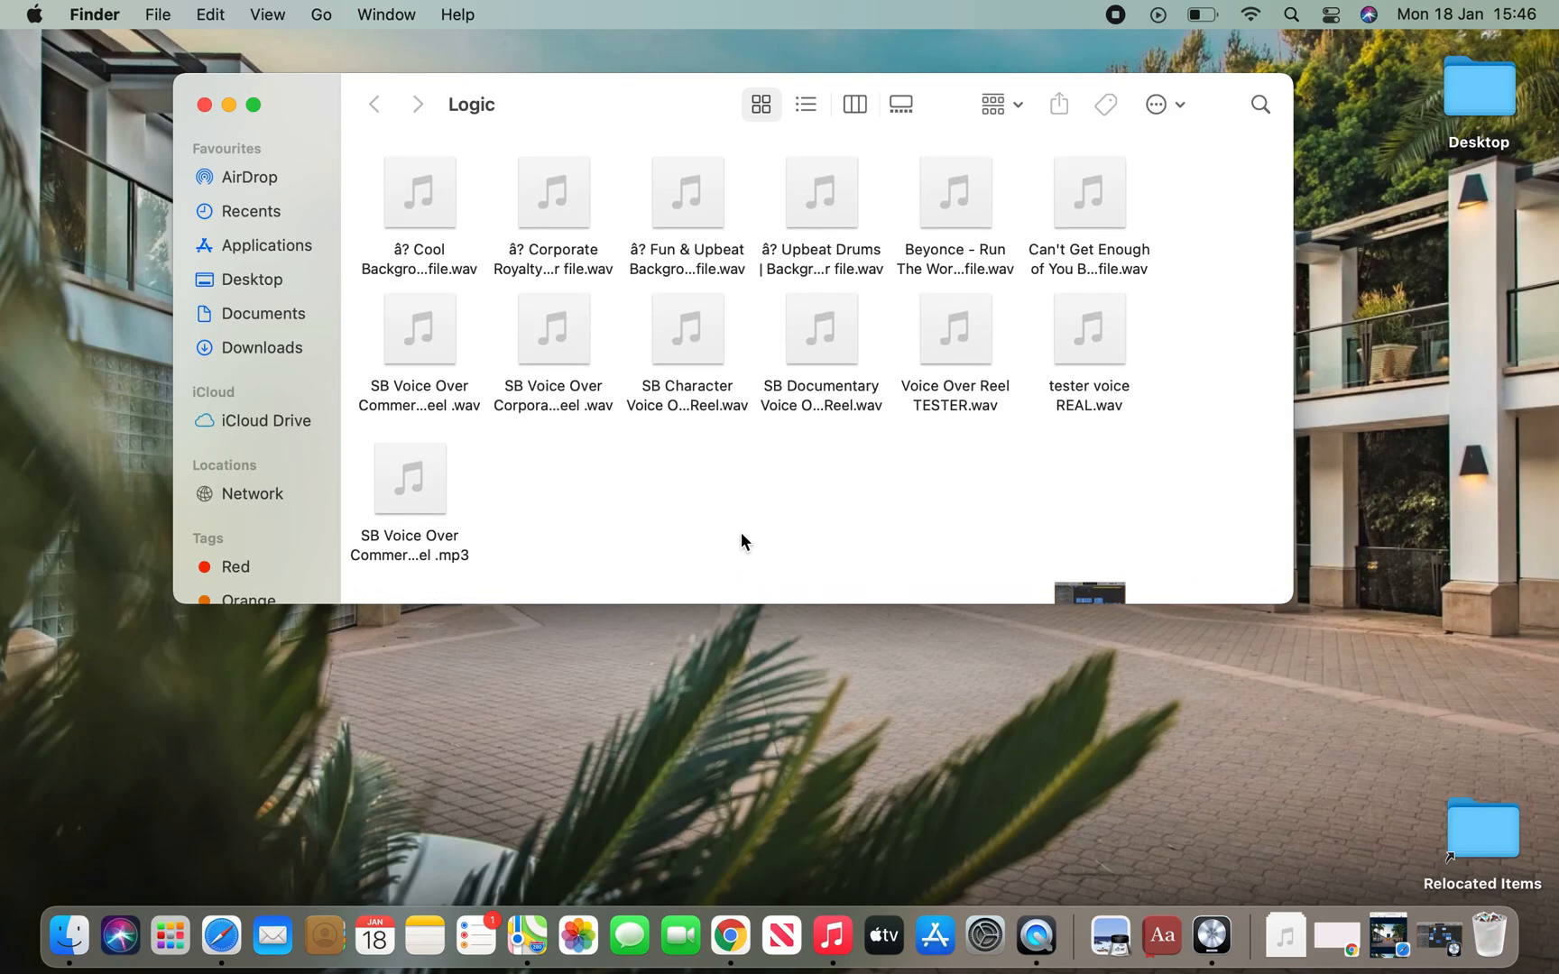
pyautogui.moveTo(472, 373)
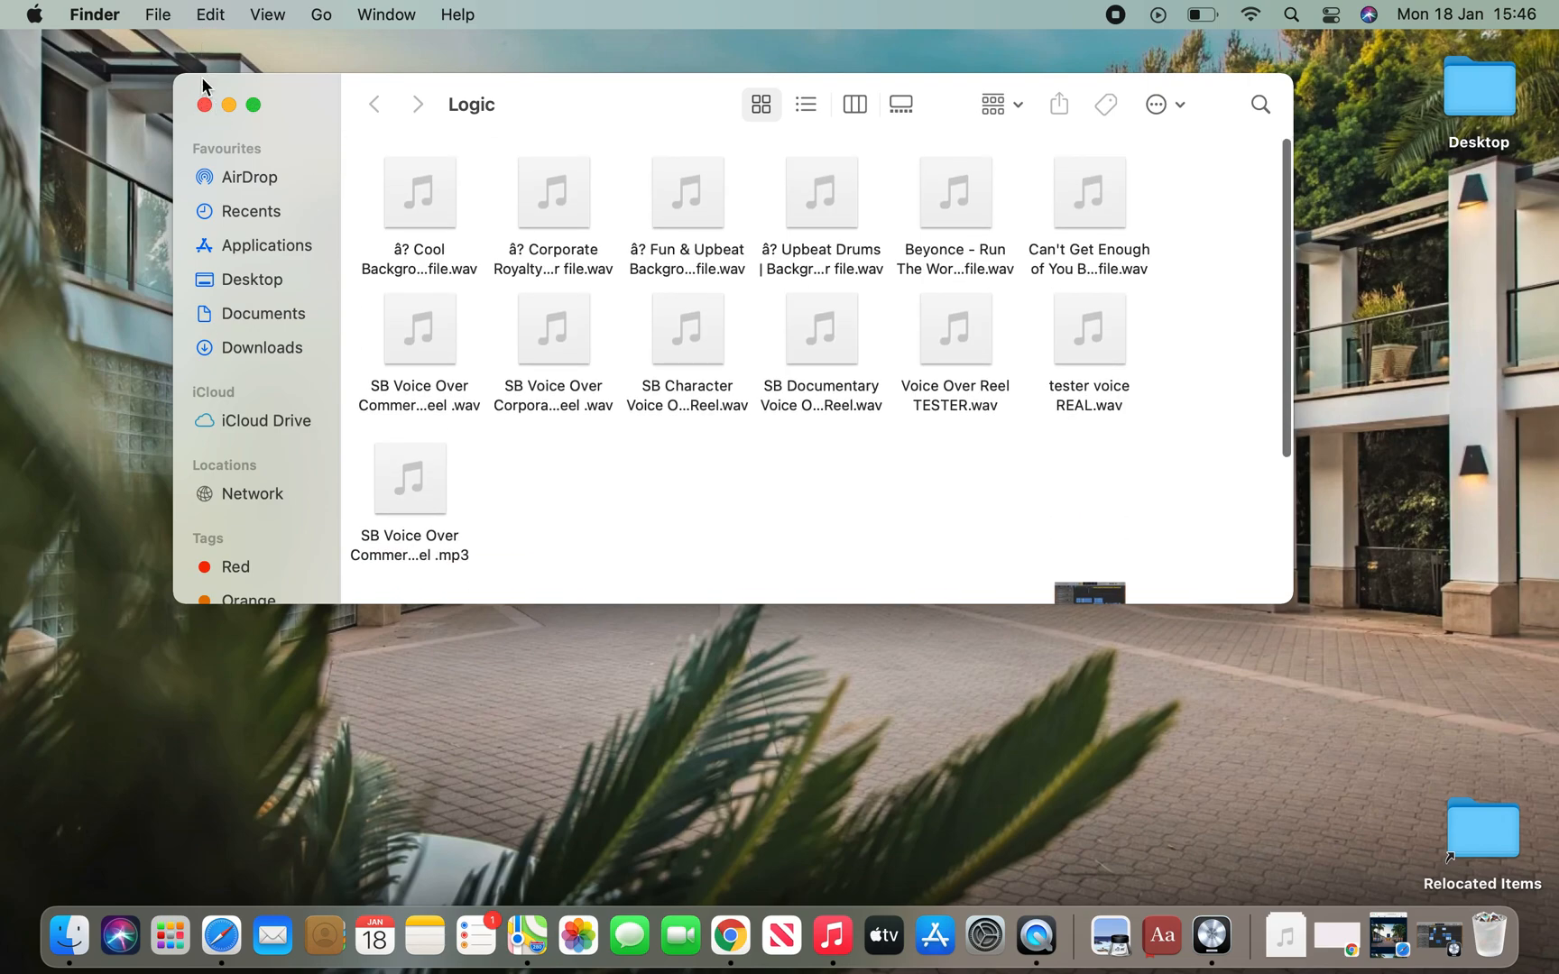
# Close the Logic folder window, leaving the desktop.
pyautogui.click(204, 105)
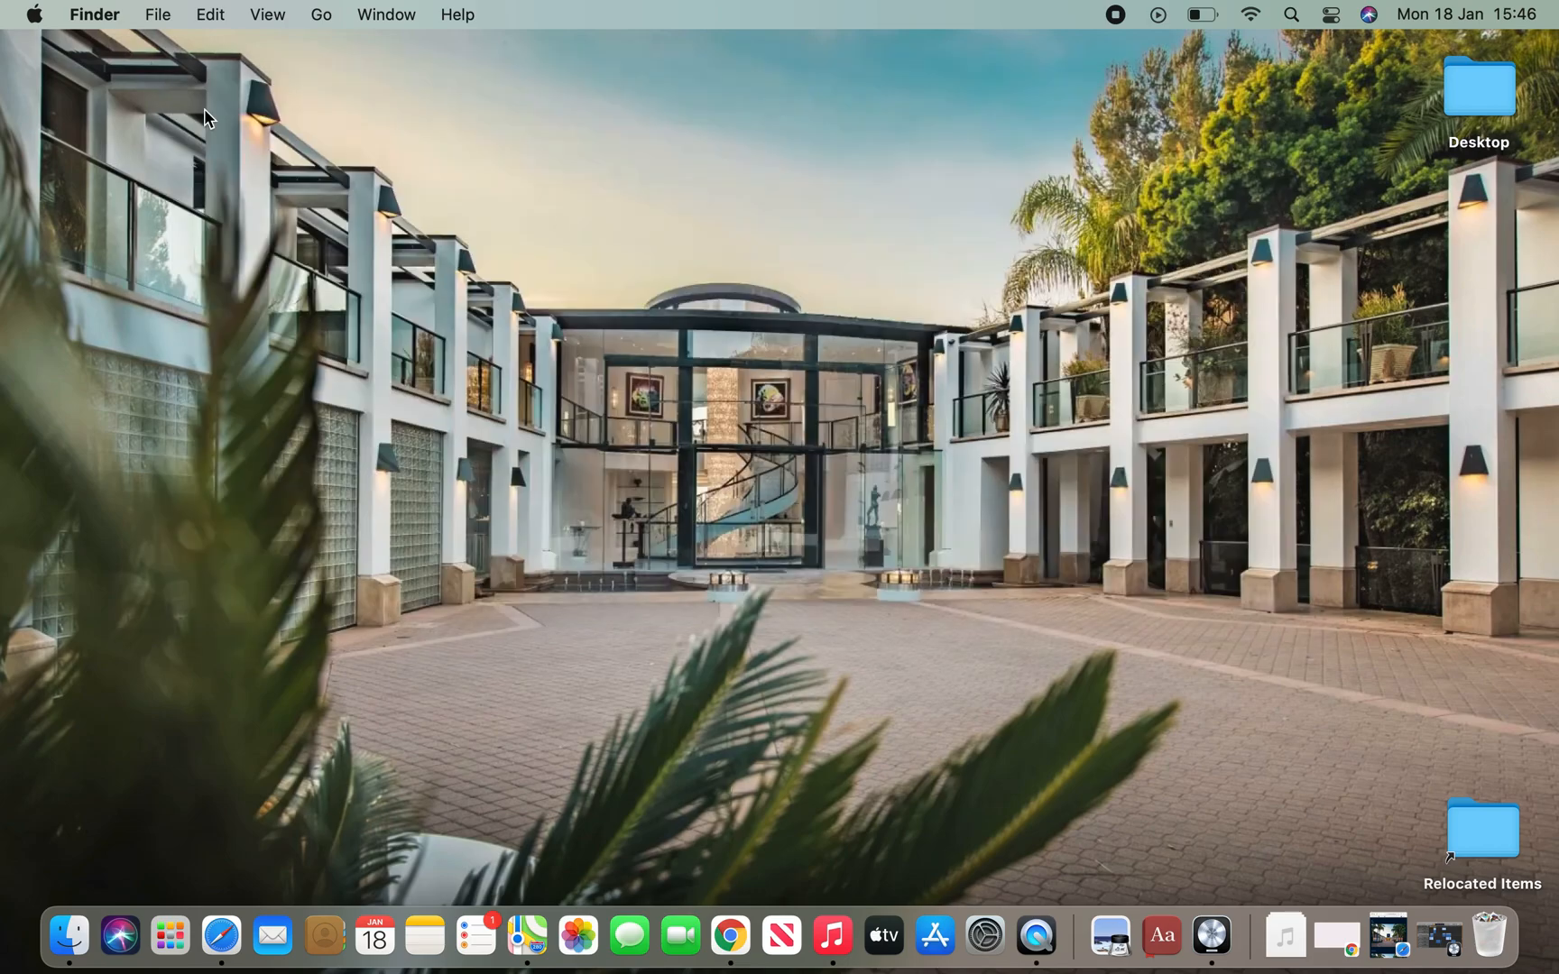
pyautogui.moveTo(940, 498)
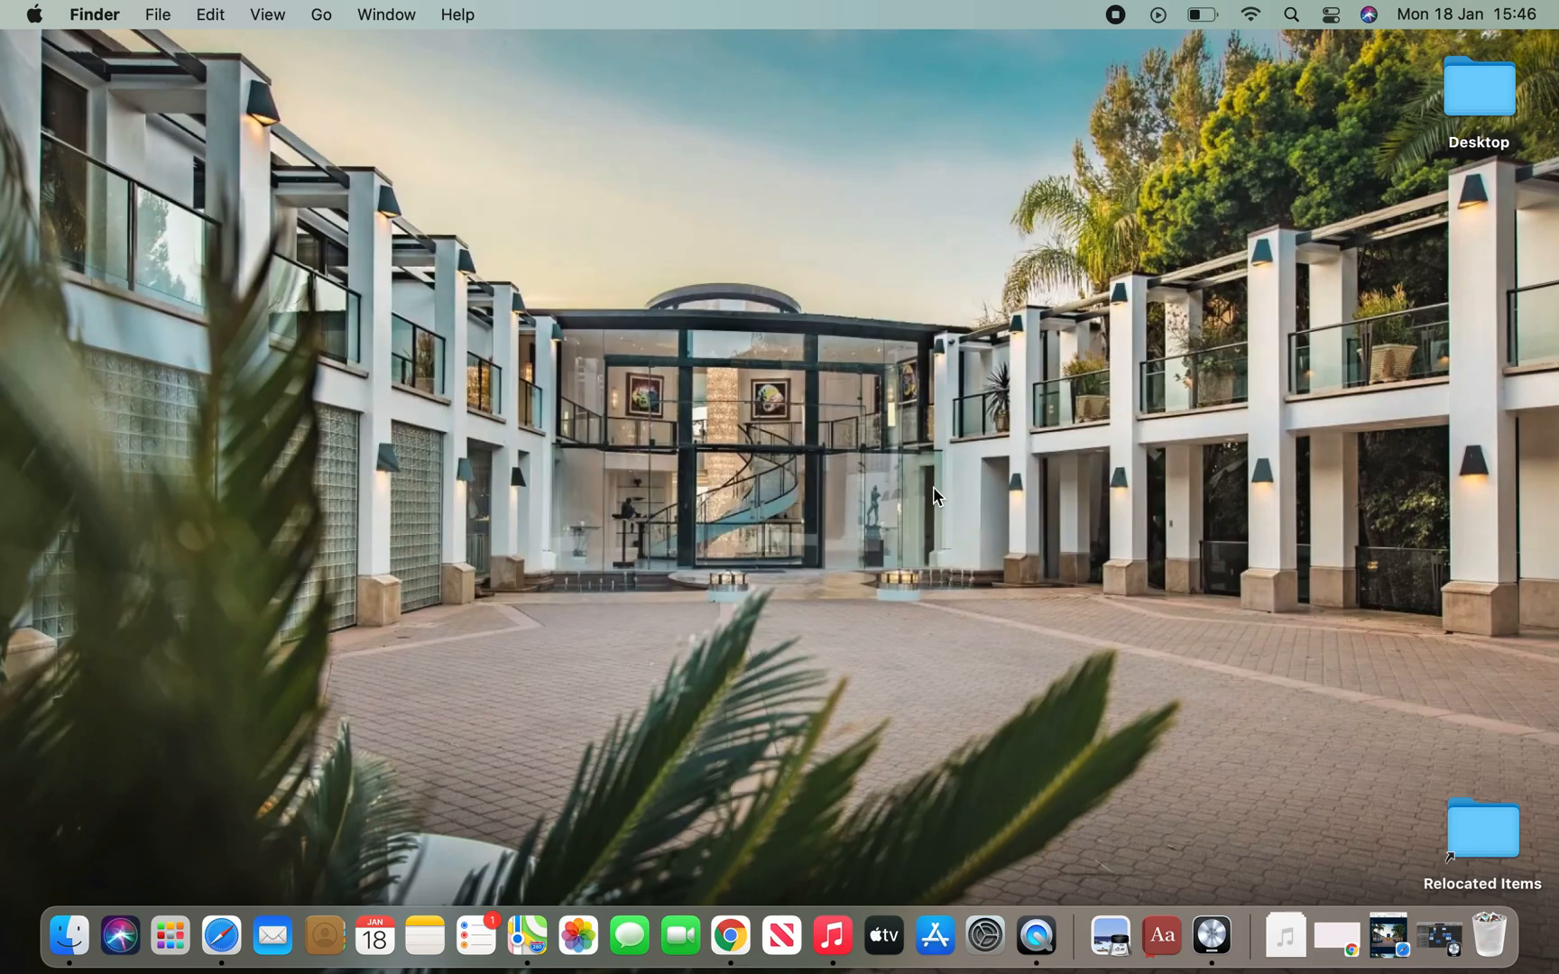
pyautogui.moveTo(1251, 676)
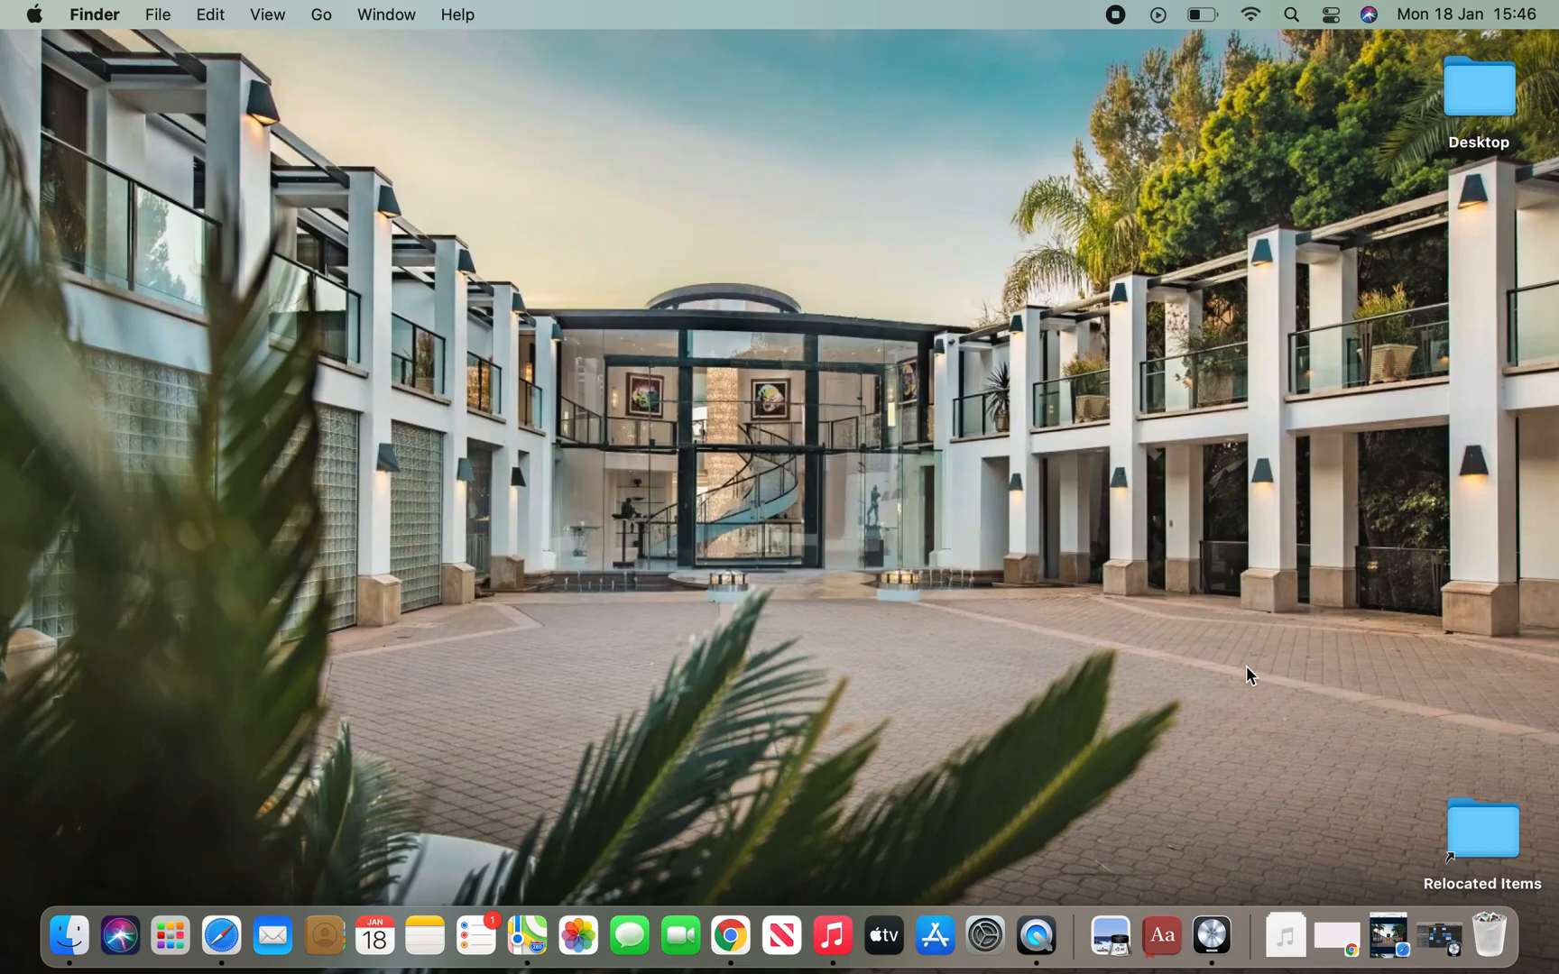